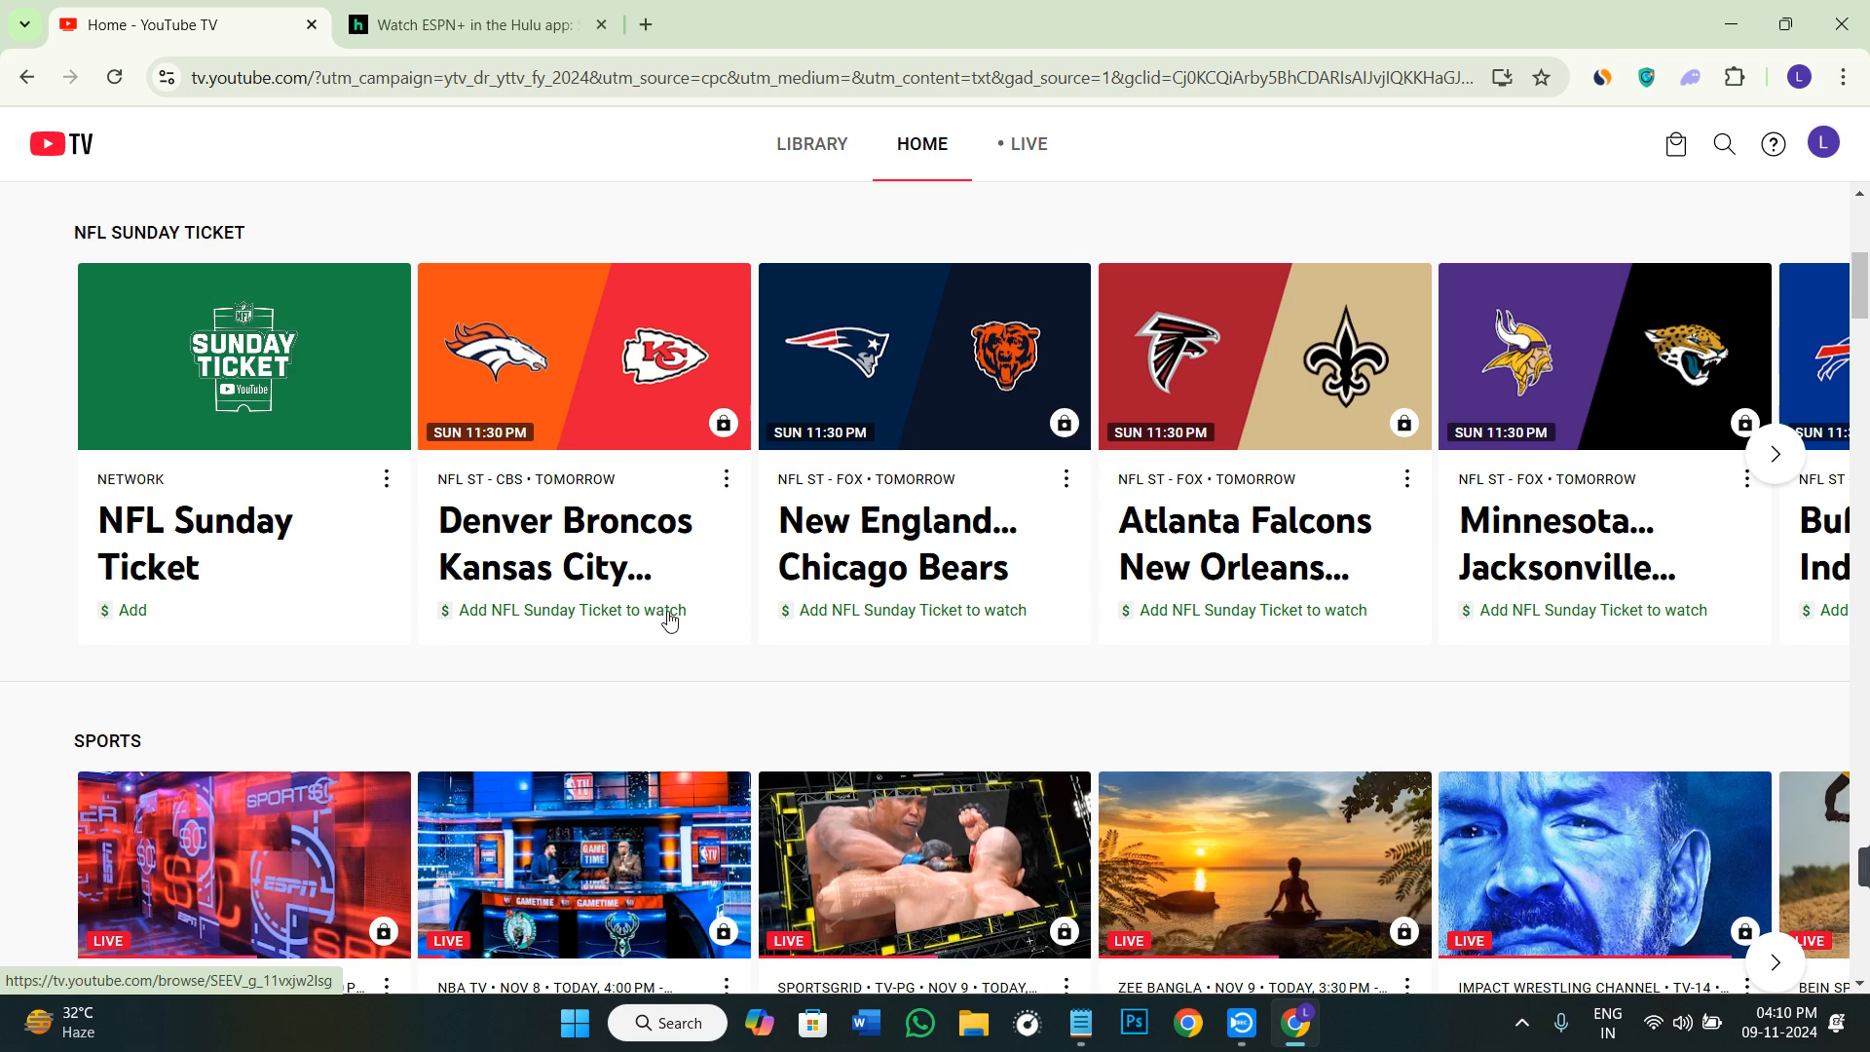
mouse_move(383, 280)
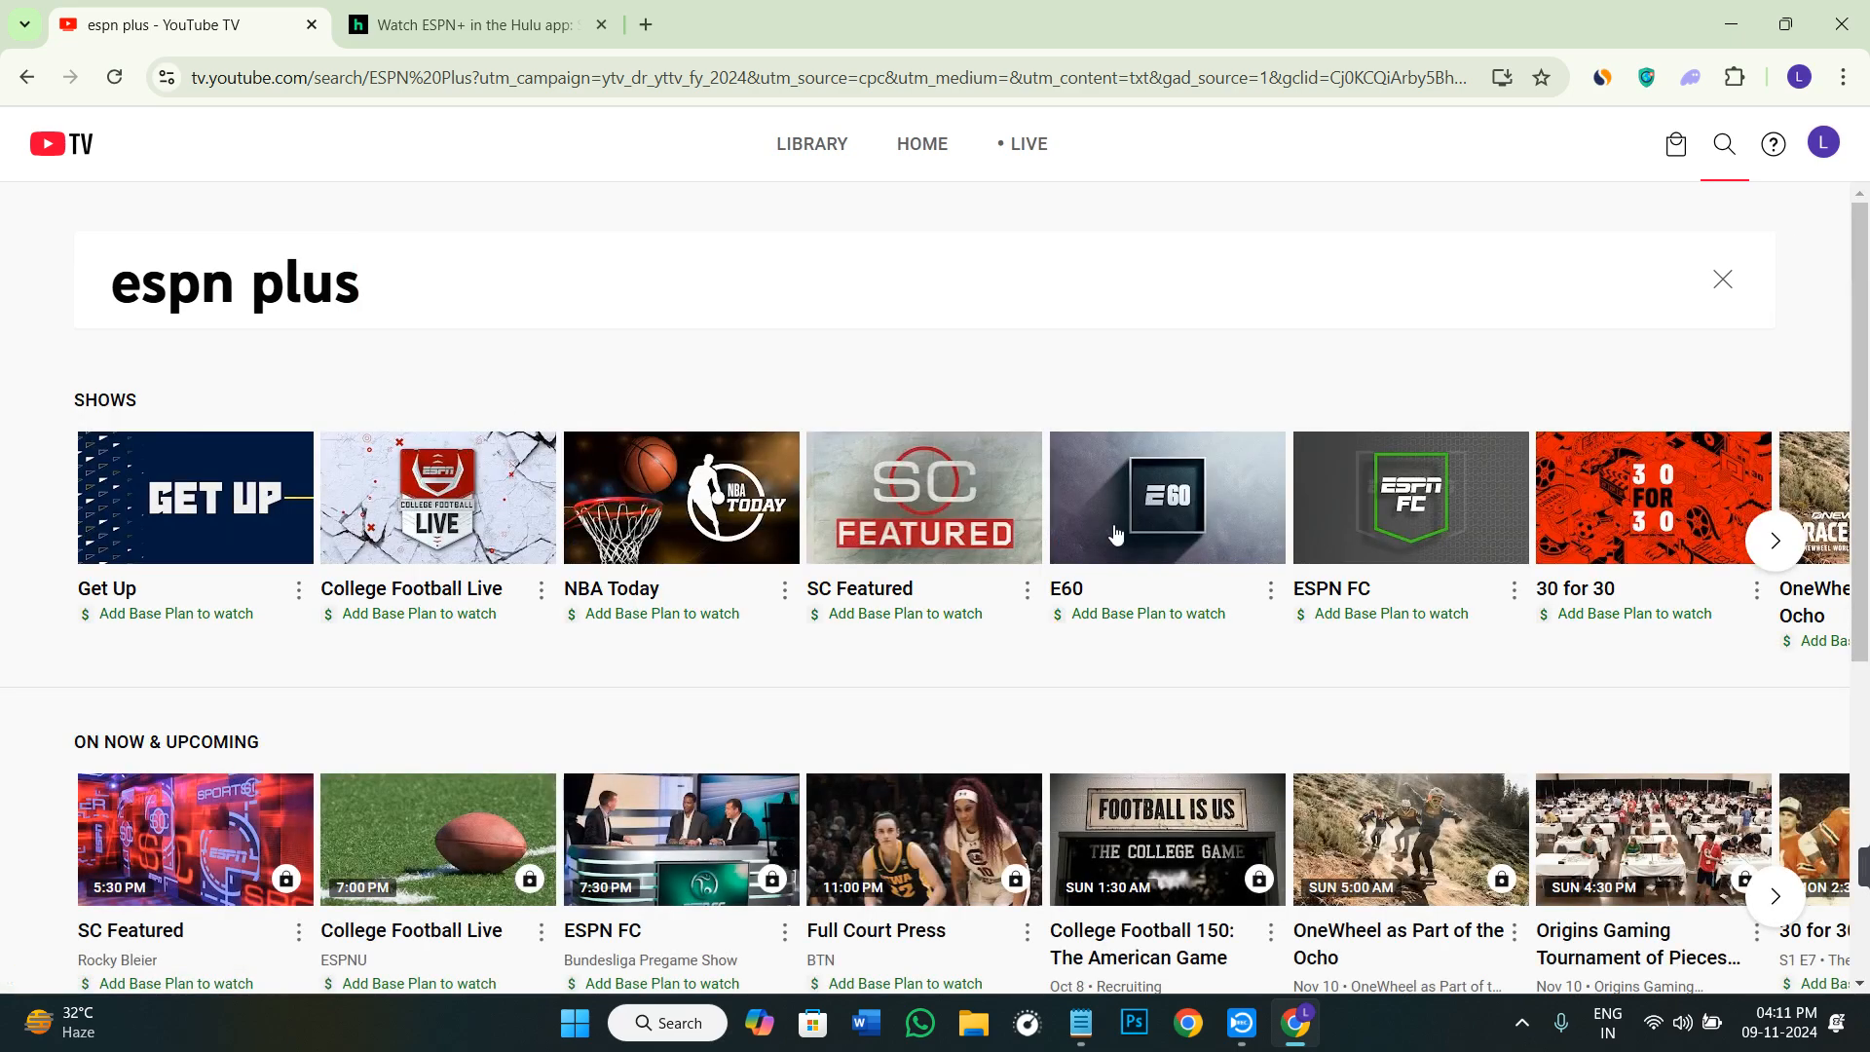
- Browse the 'espn plus' results, advance the Shows row to The Point, then reach the Hulu tab
scroll("down", 3)
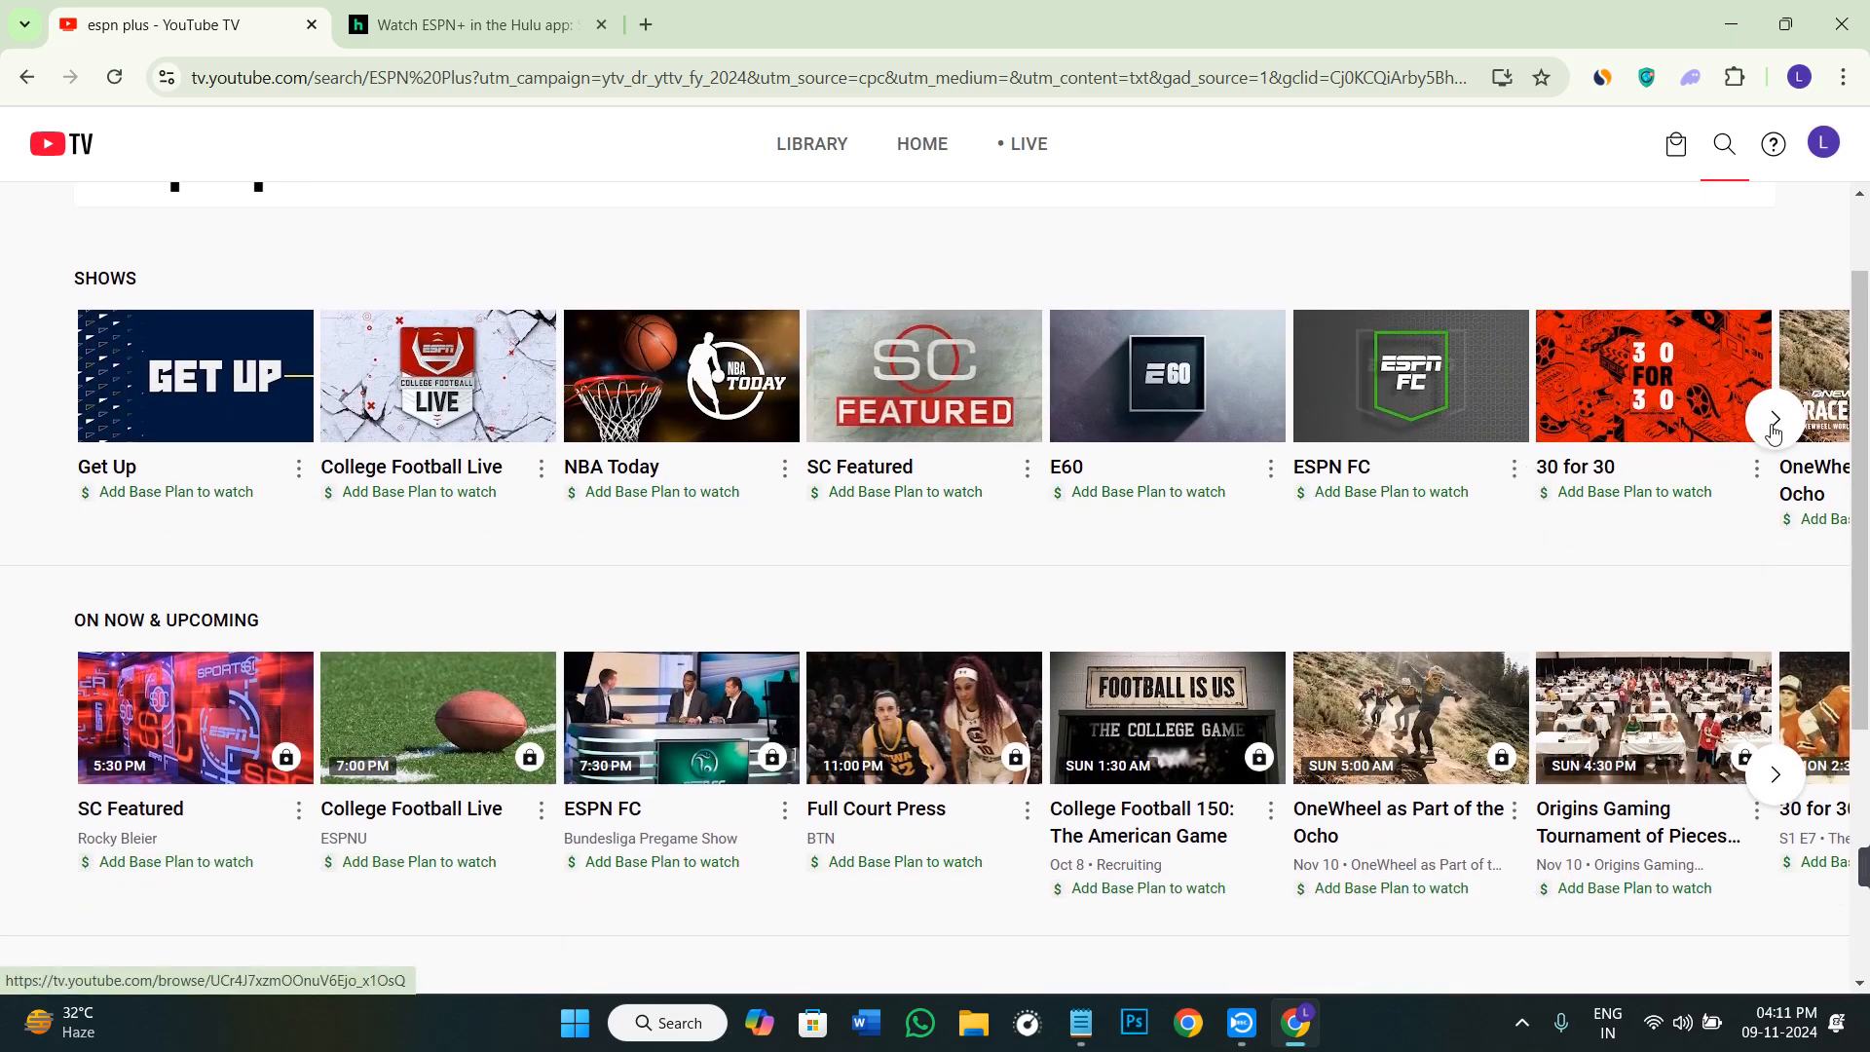
left_click(1775, 418)
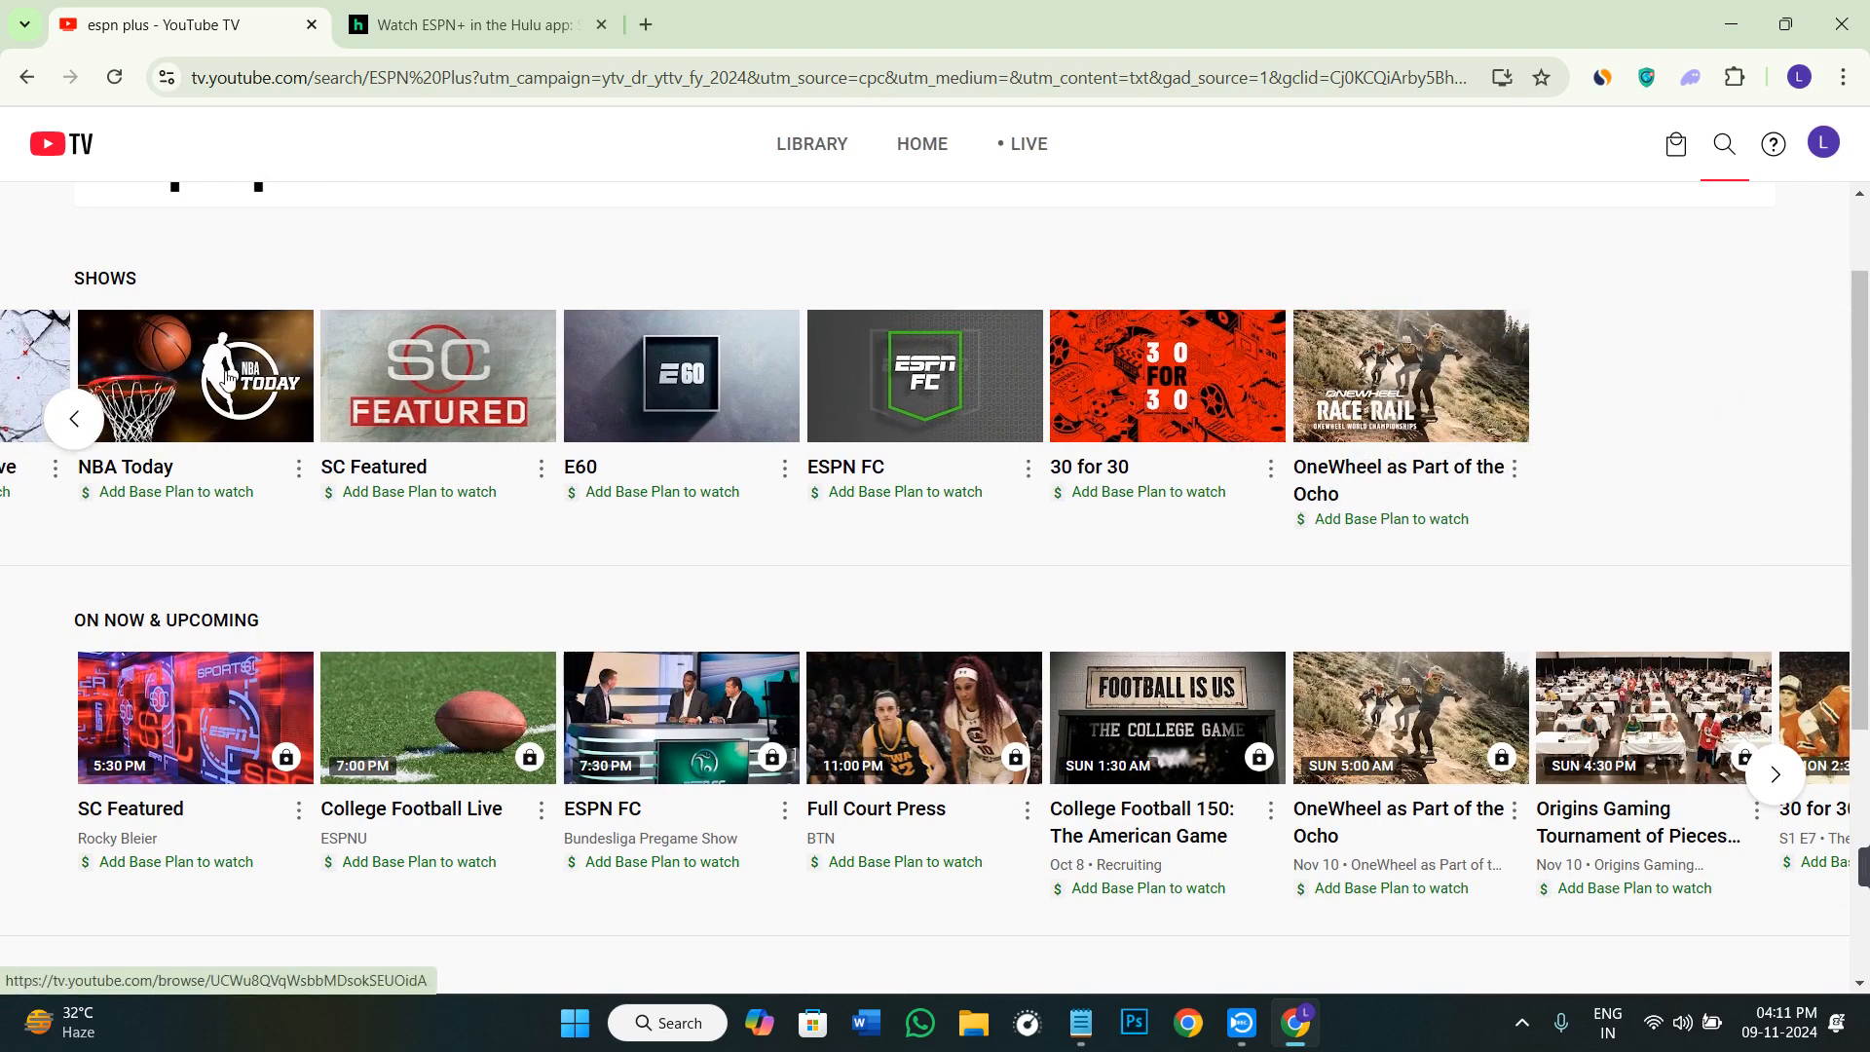
scroll("down", 3)
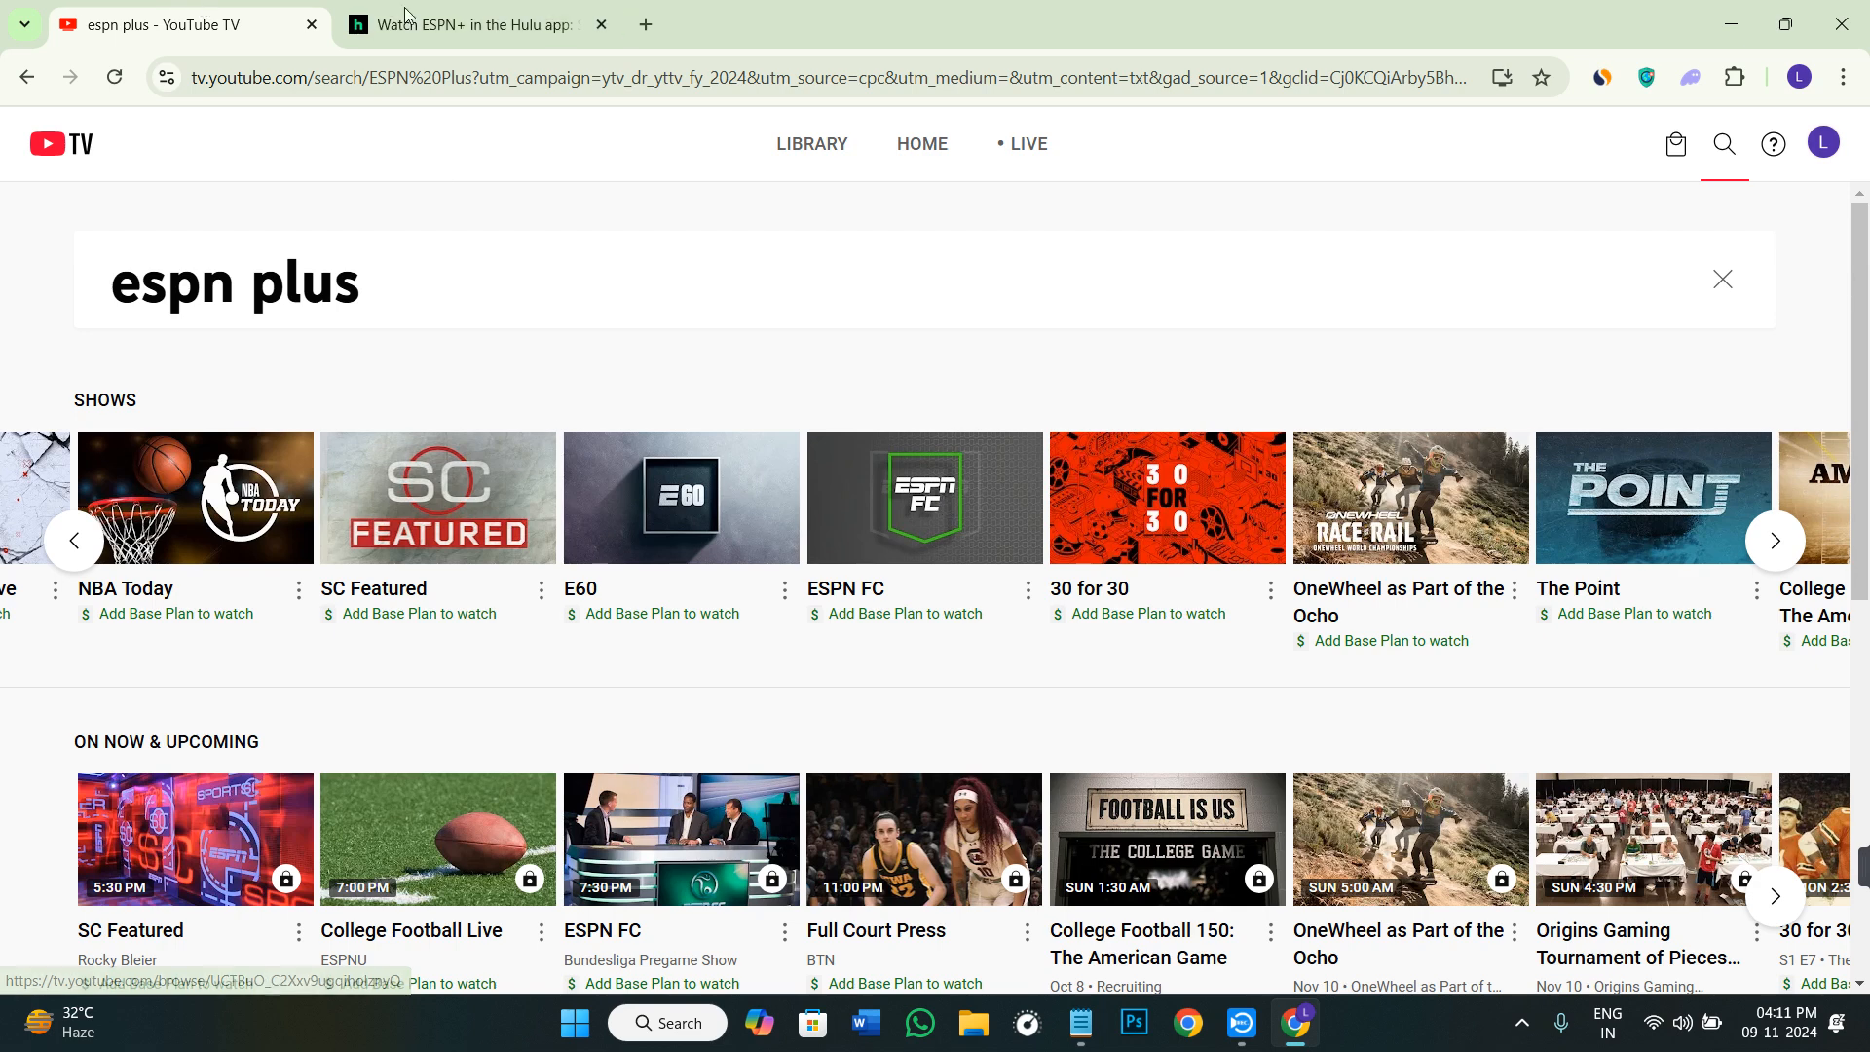
left_click(465, 24)
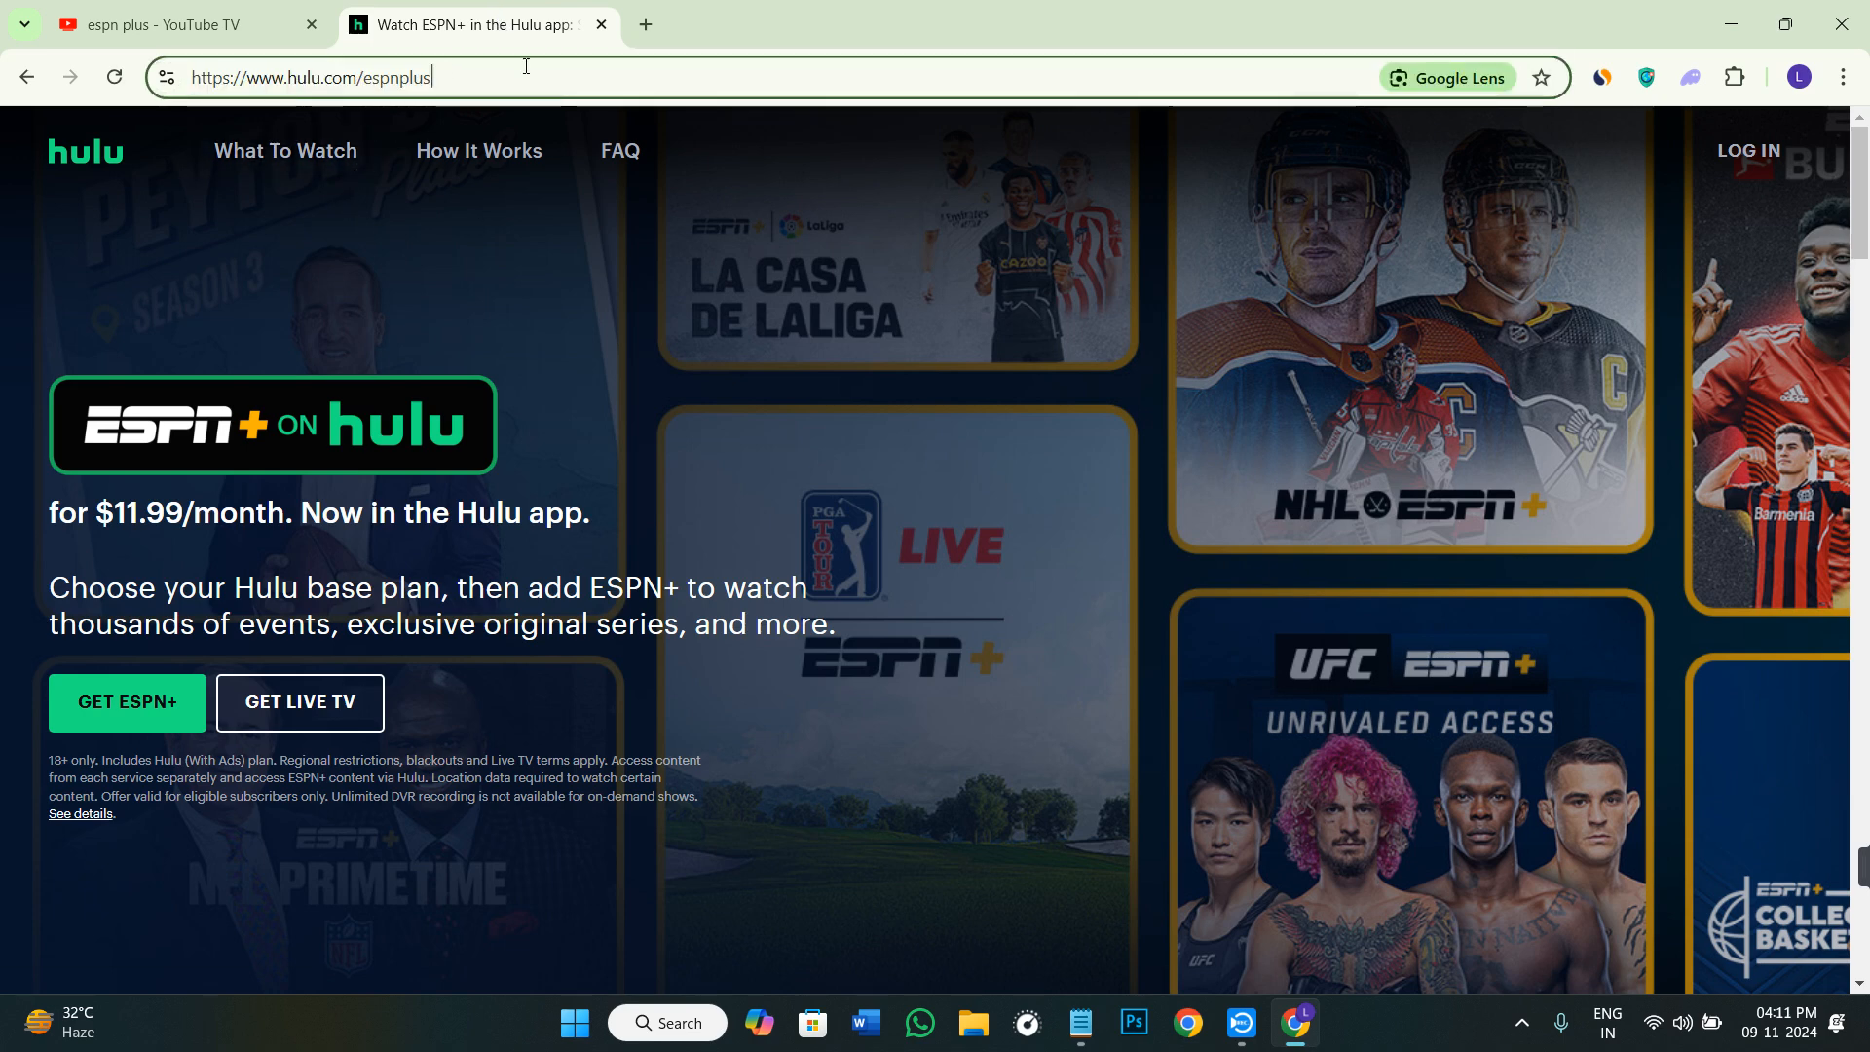
- Scroll past the $11.99/month ESPN+ add-on offer to 'The Best of ESPN+, Now on Hulu'
scroll("down", 3)
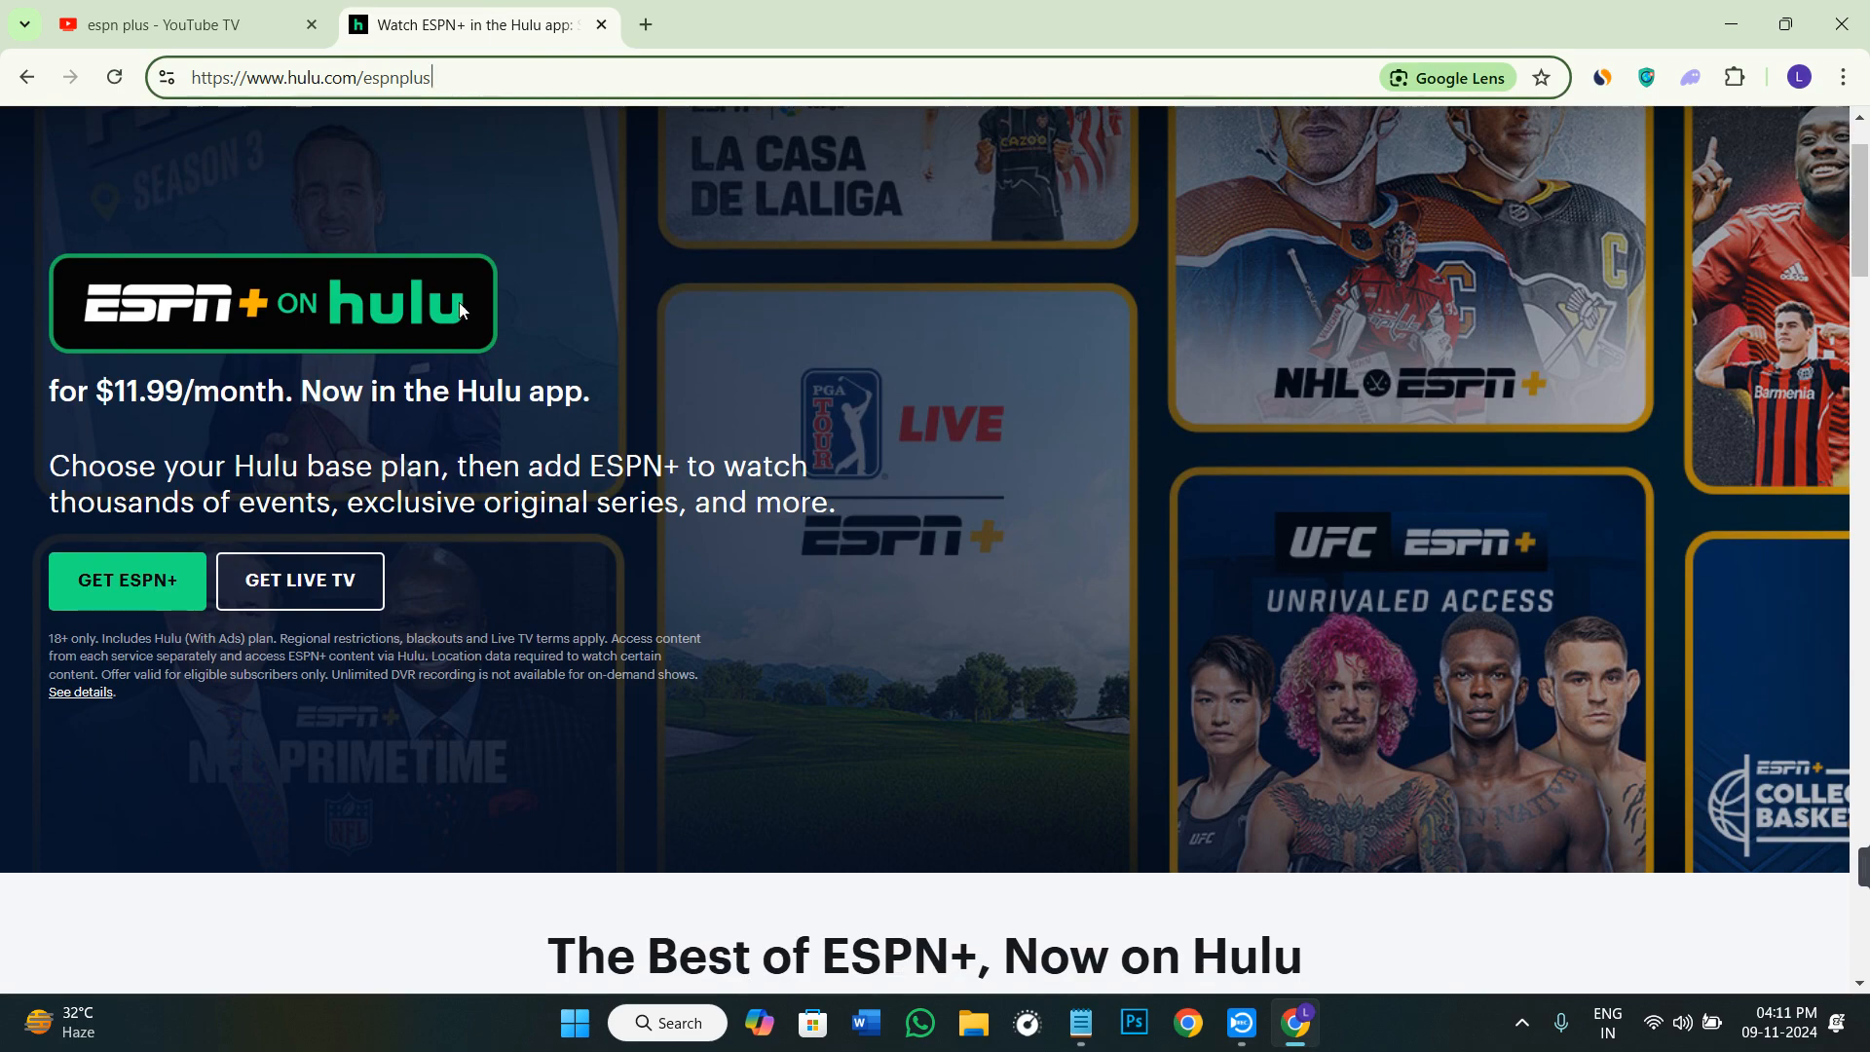
mouse_move(414, 346)
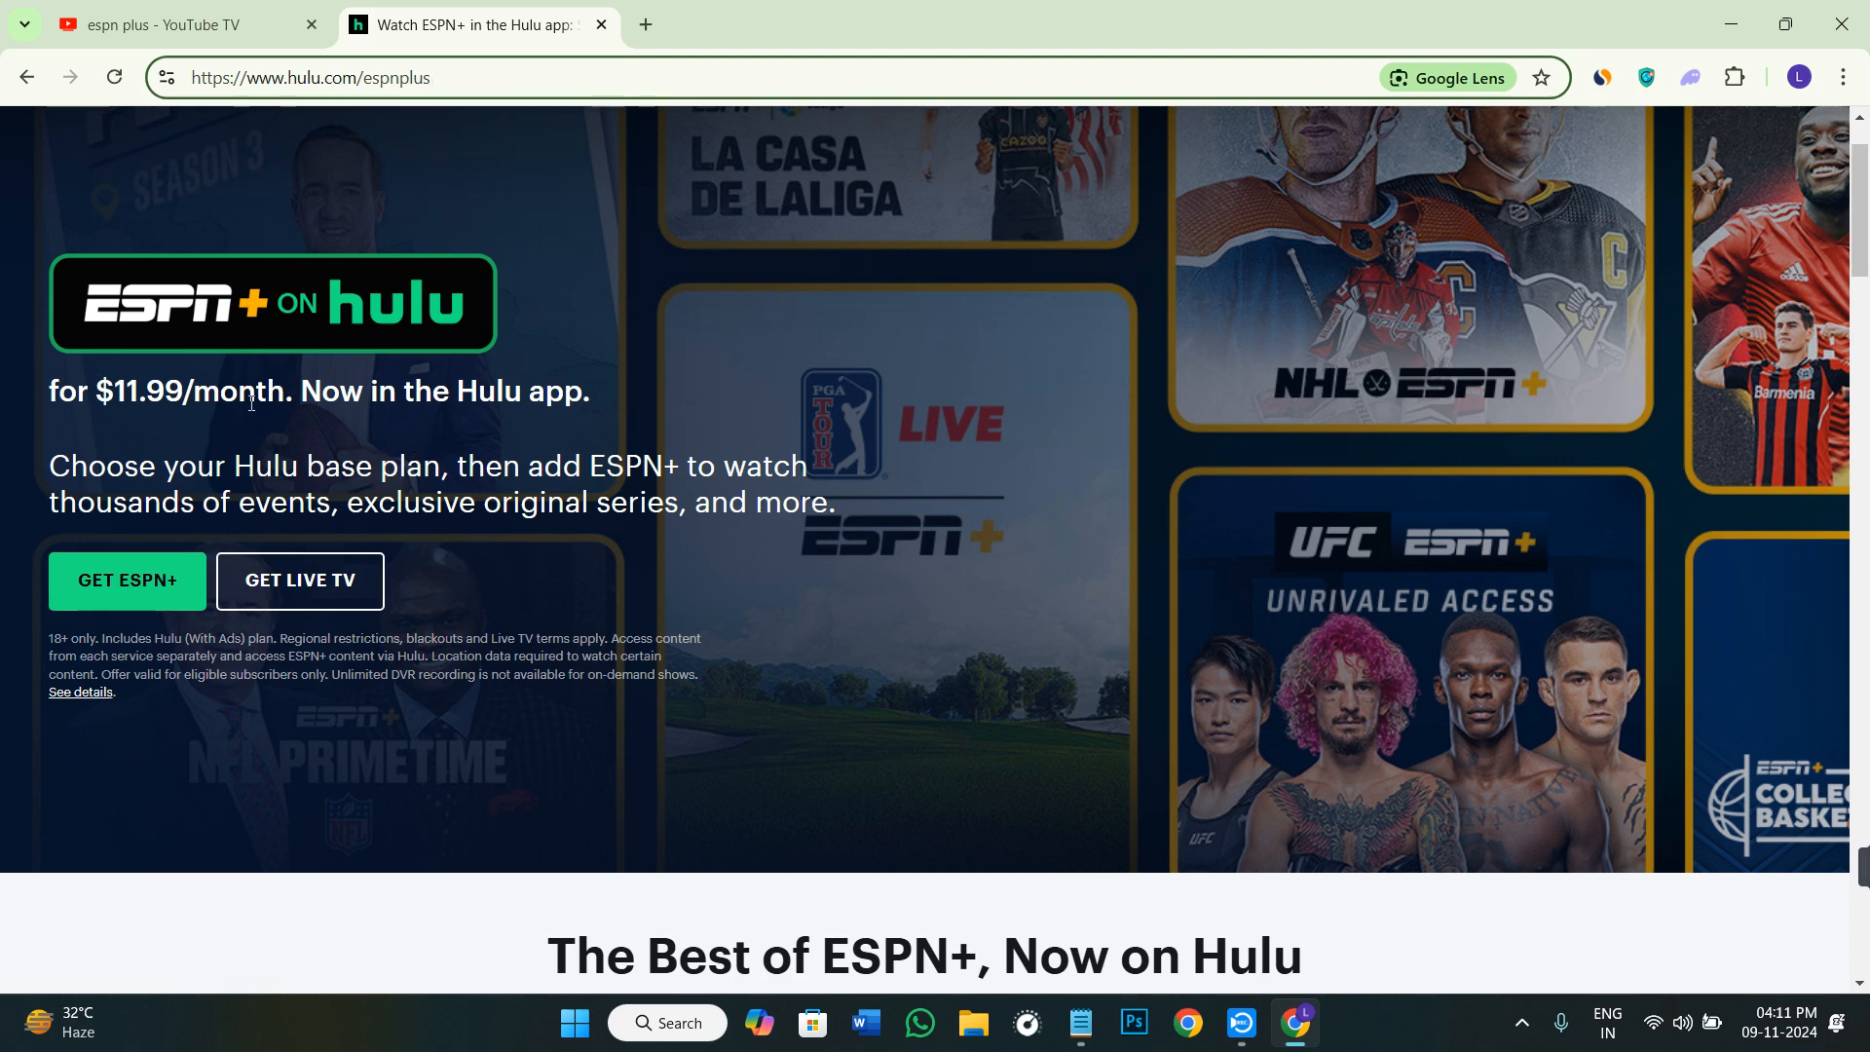
mouse_move(101, 437)
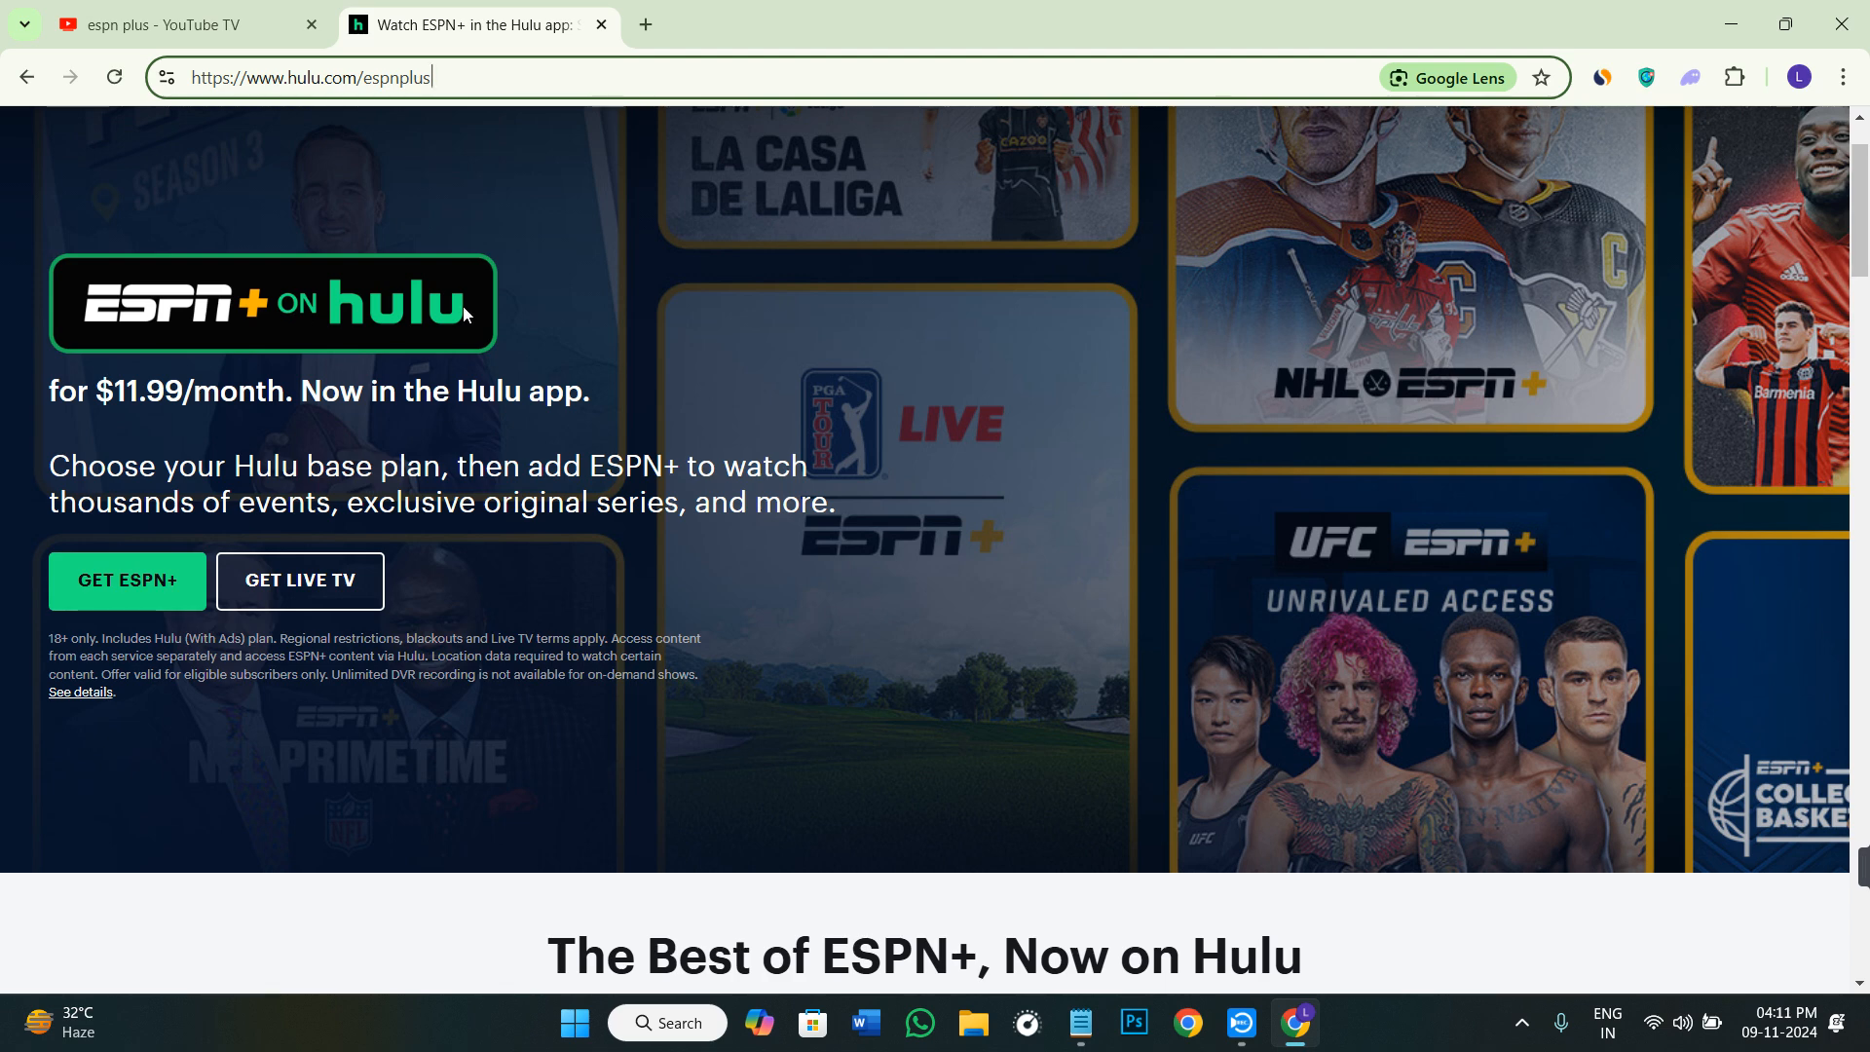
mouse_move(197, 403)
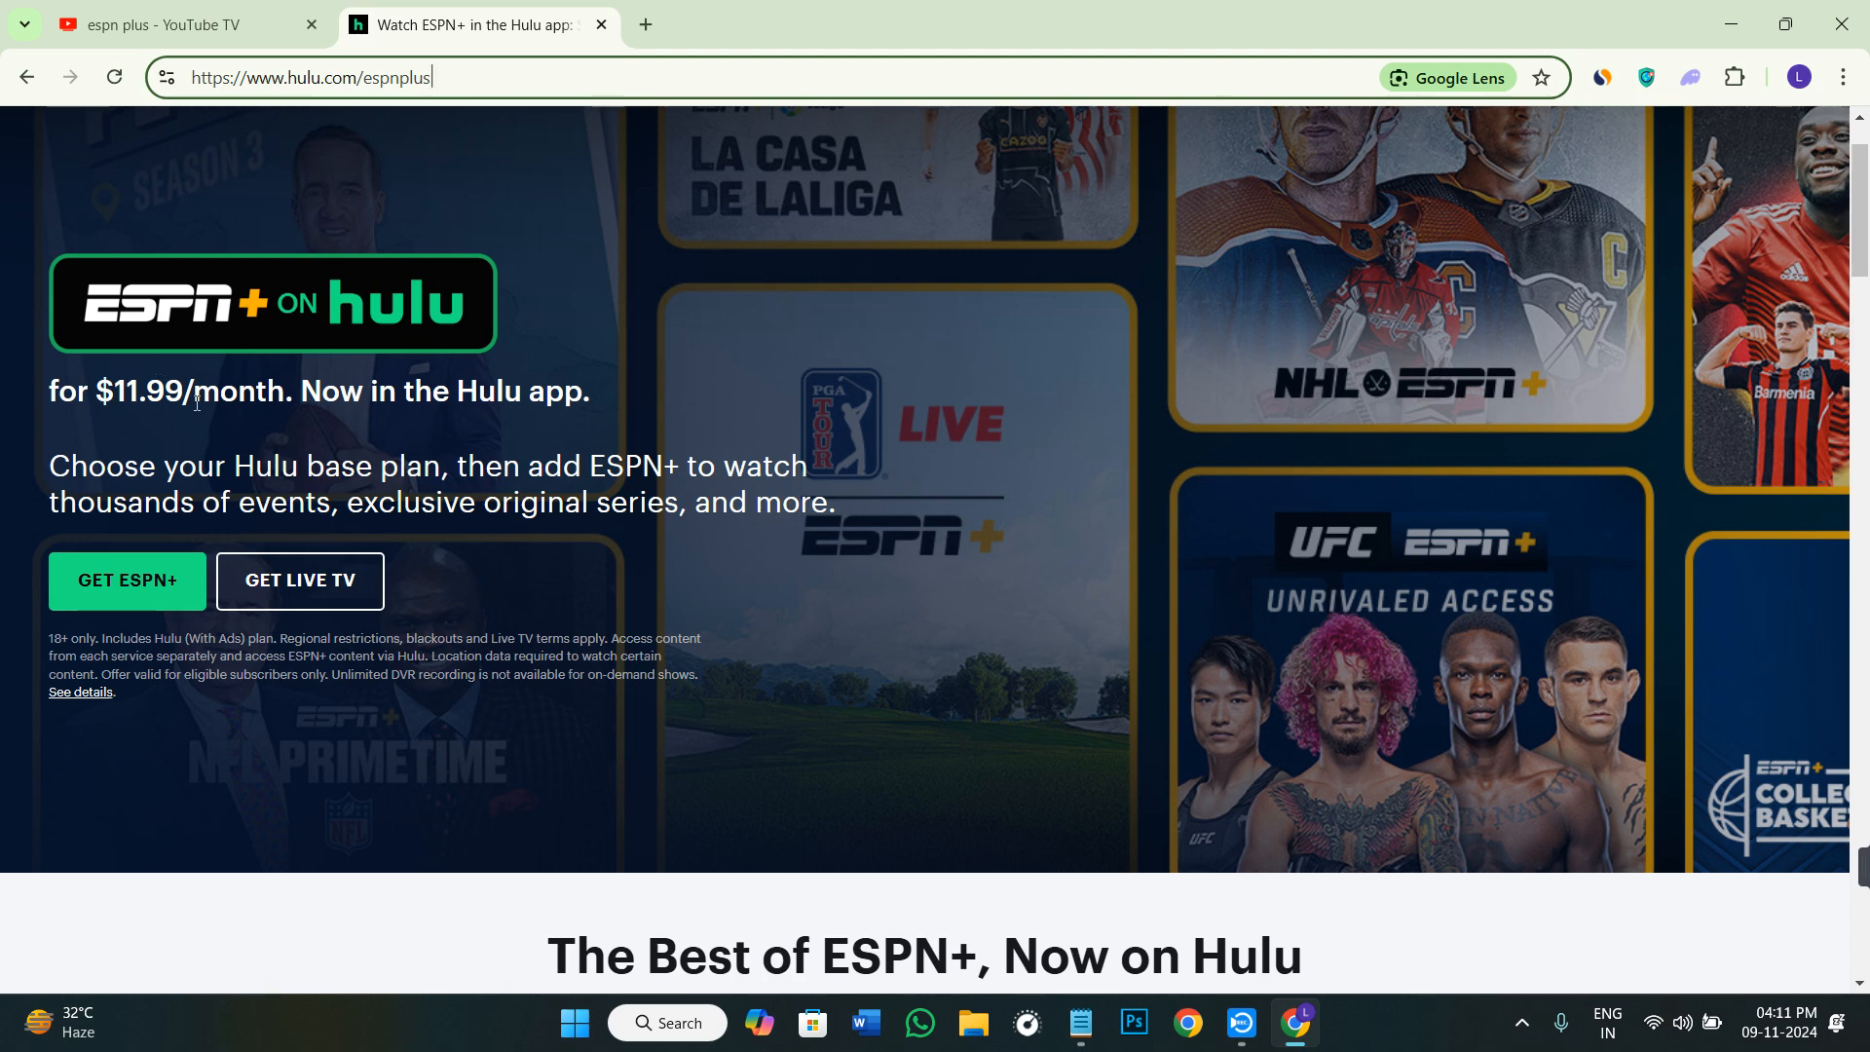
scroll("down", 3)
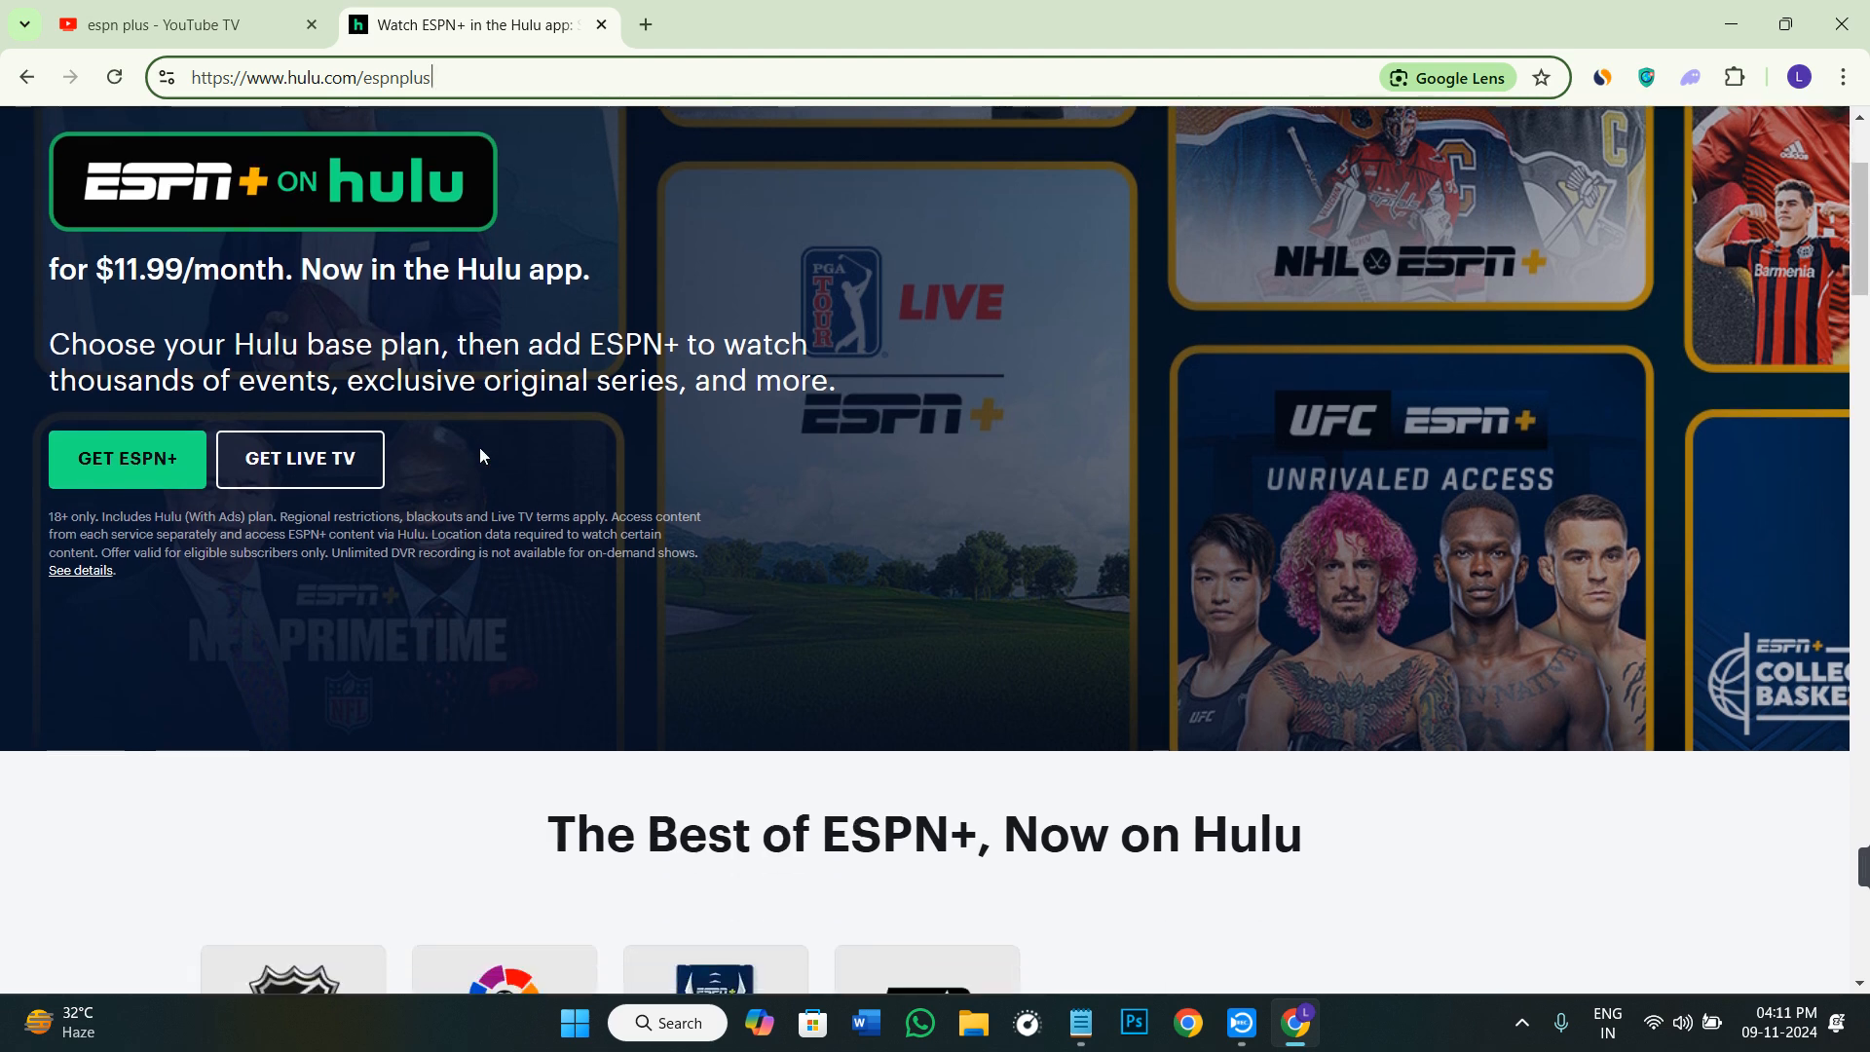
mouse_move(705, 484)
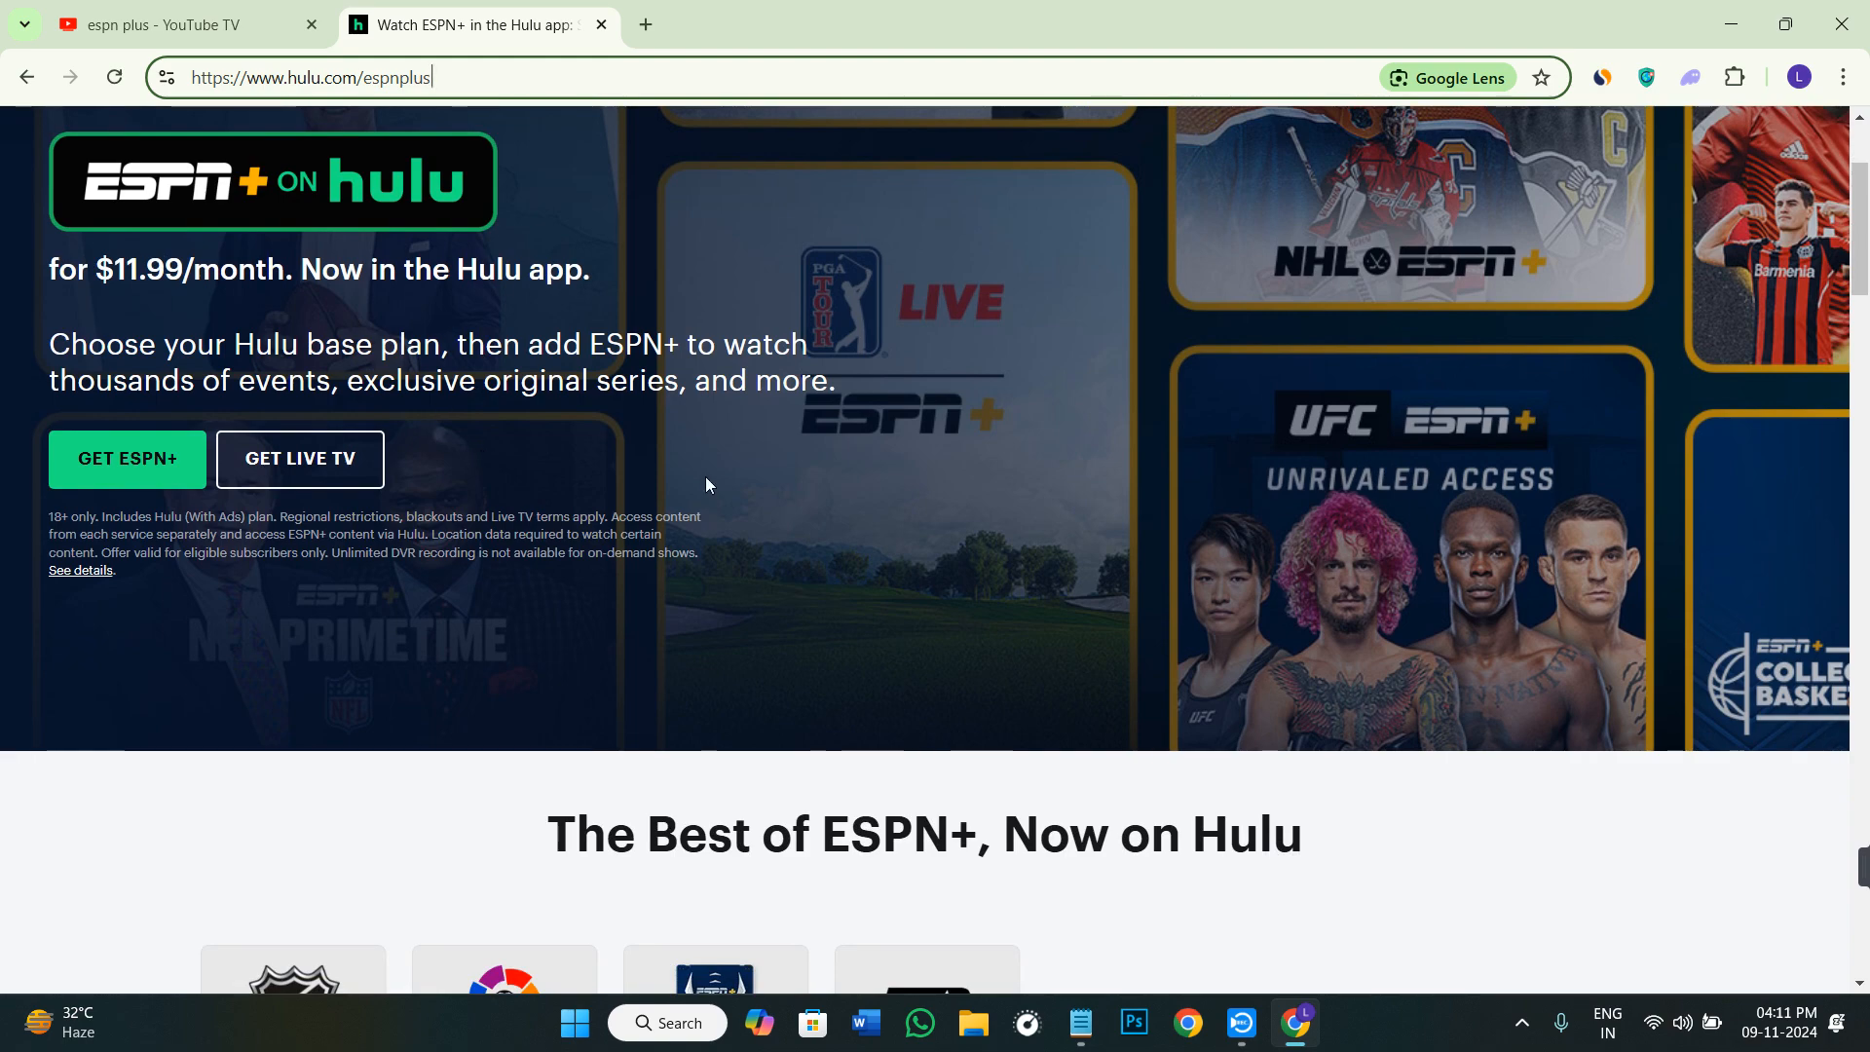
scroll("down", 3)
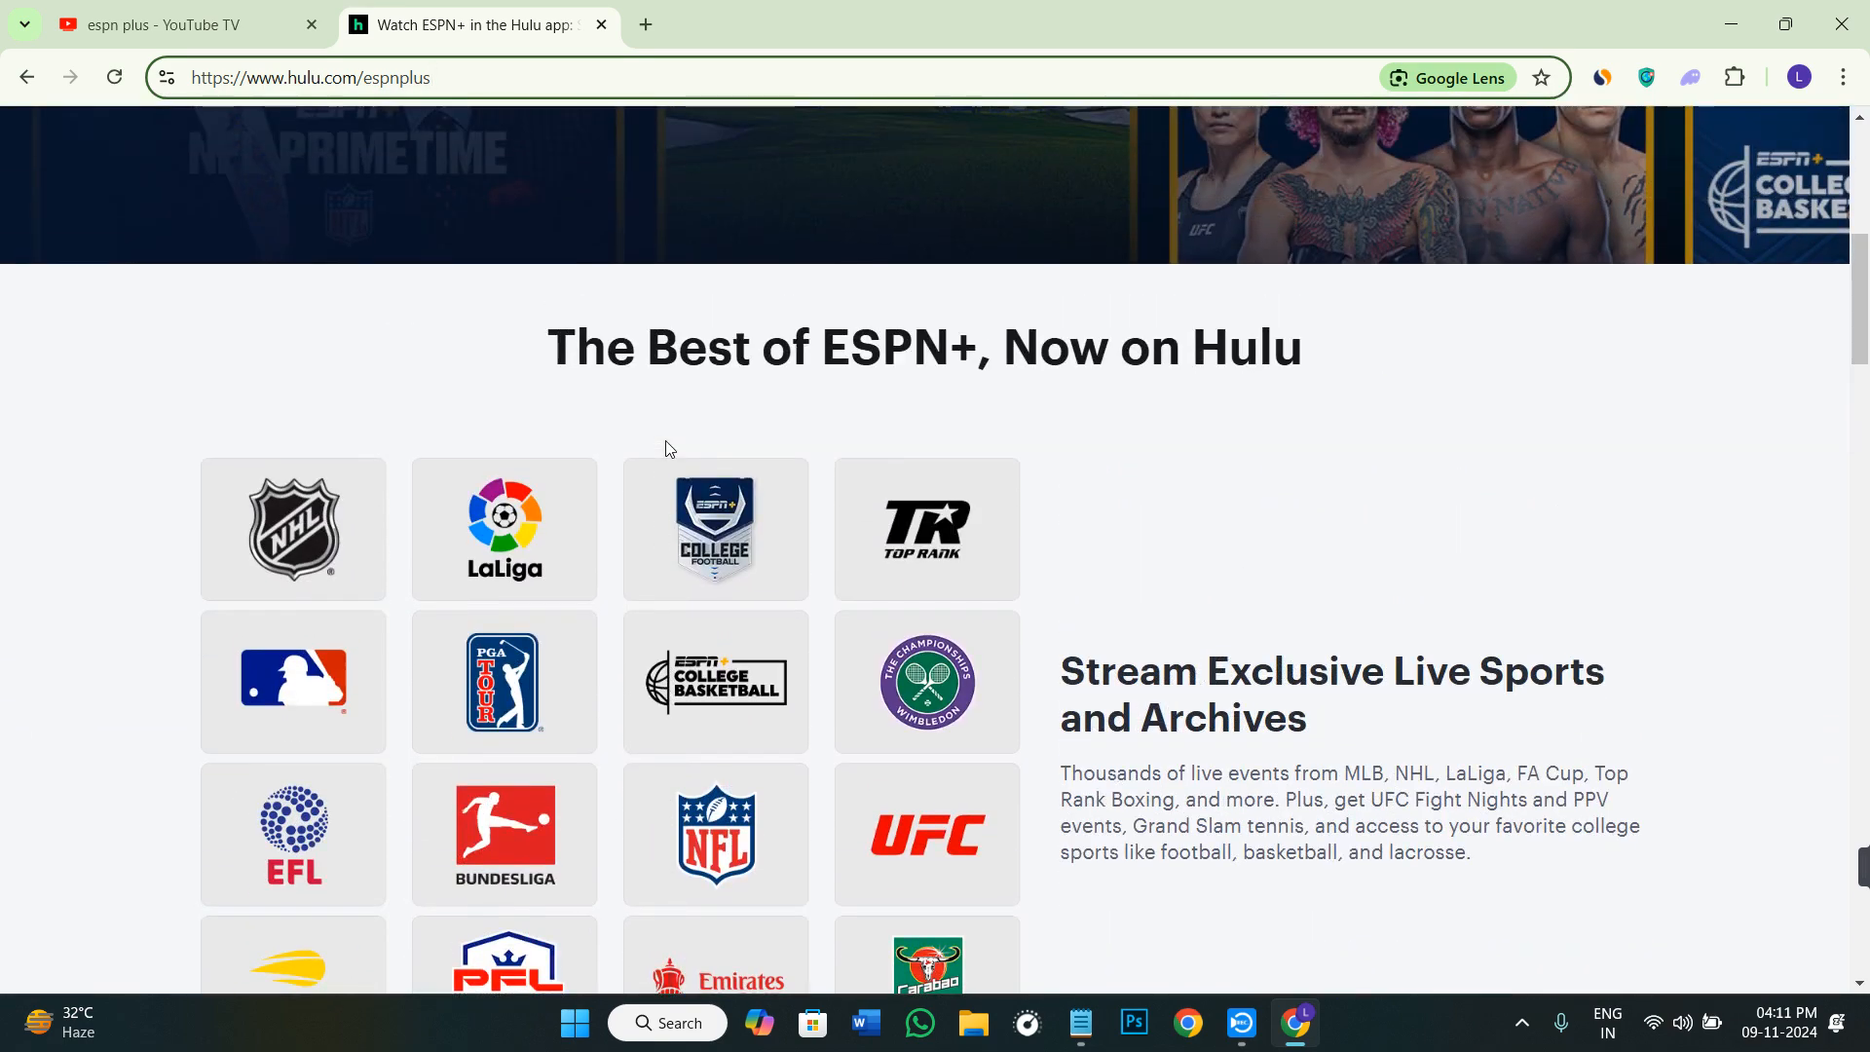
- Scroll past the leagues, 30 for 30 library and How It Works steps to the FAQs
scroll("down", 3)
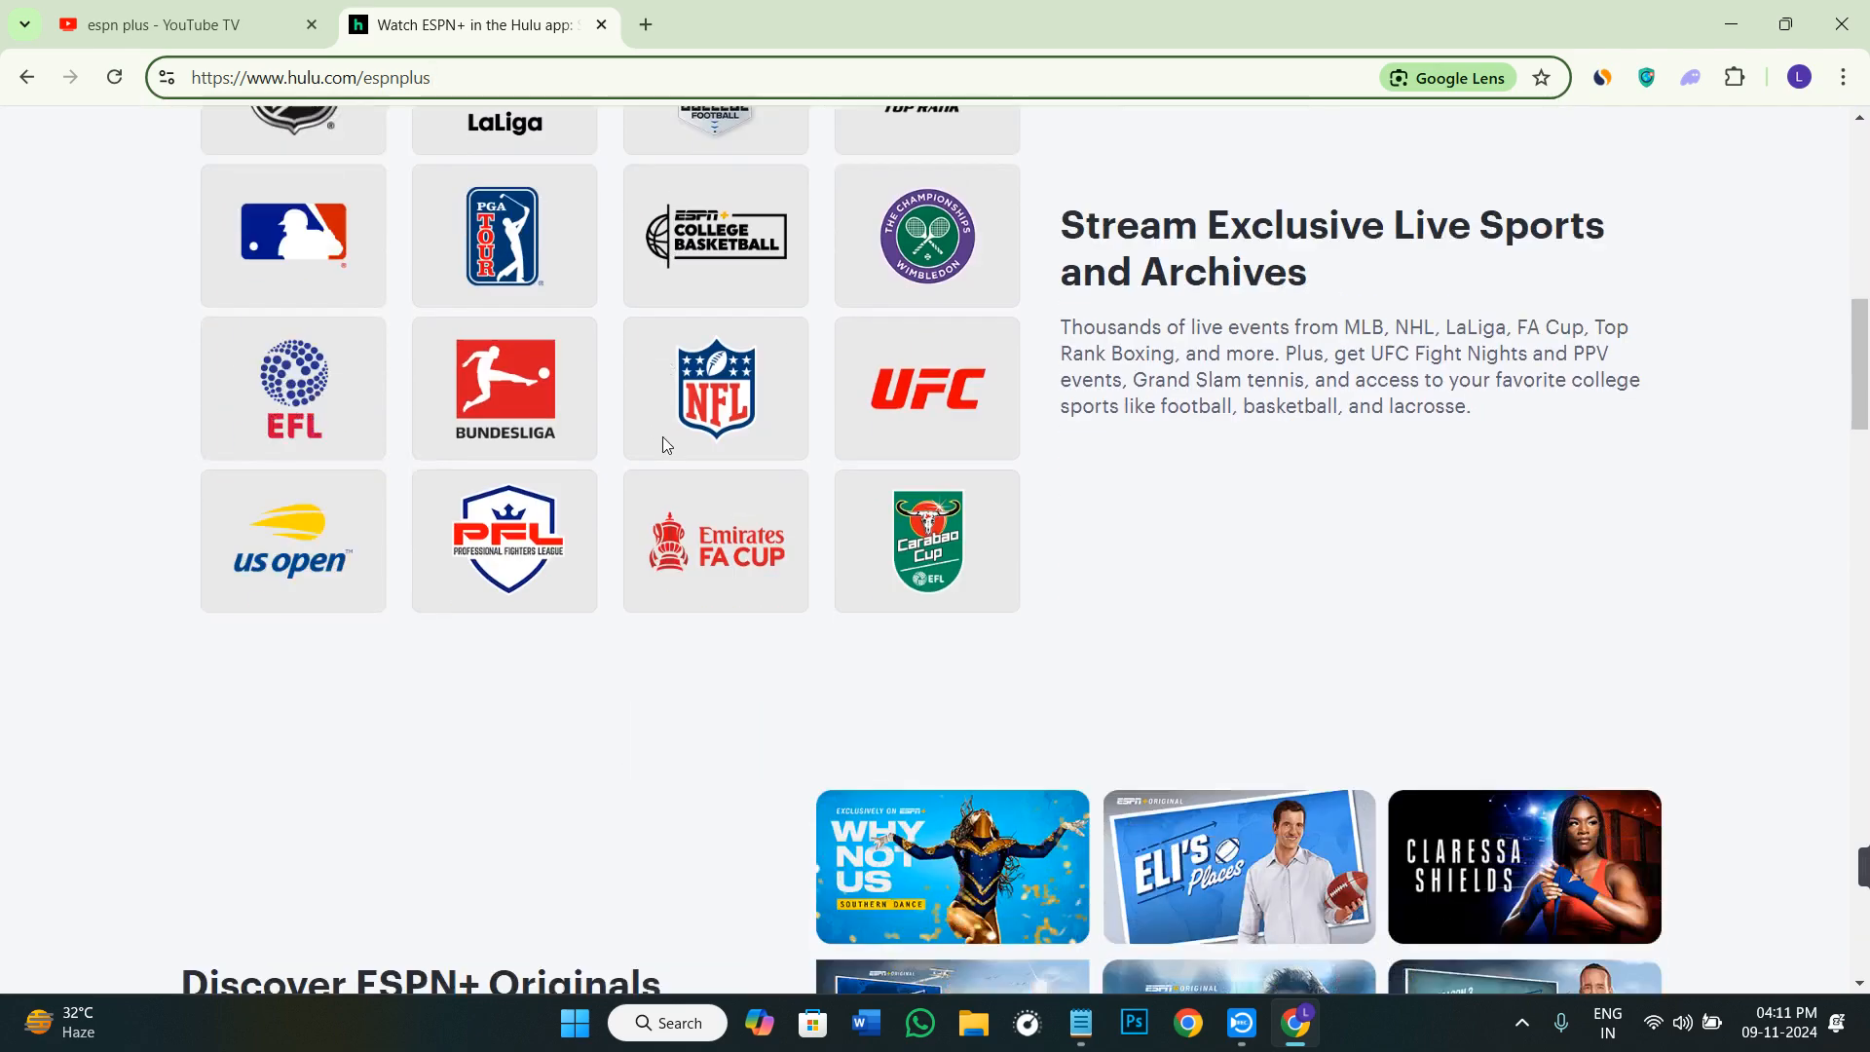
scroll("down", 3)
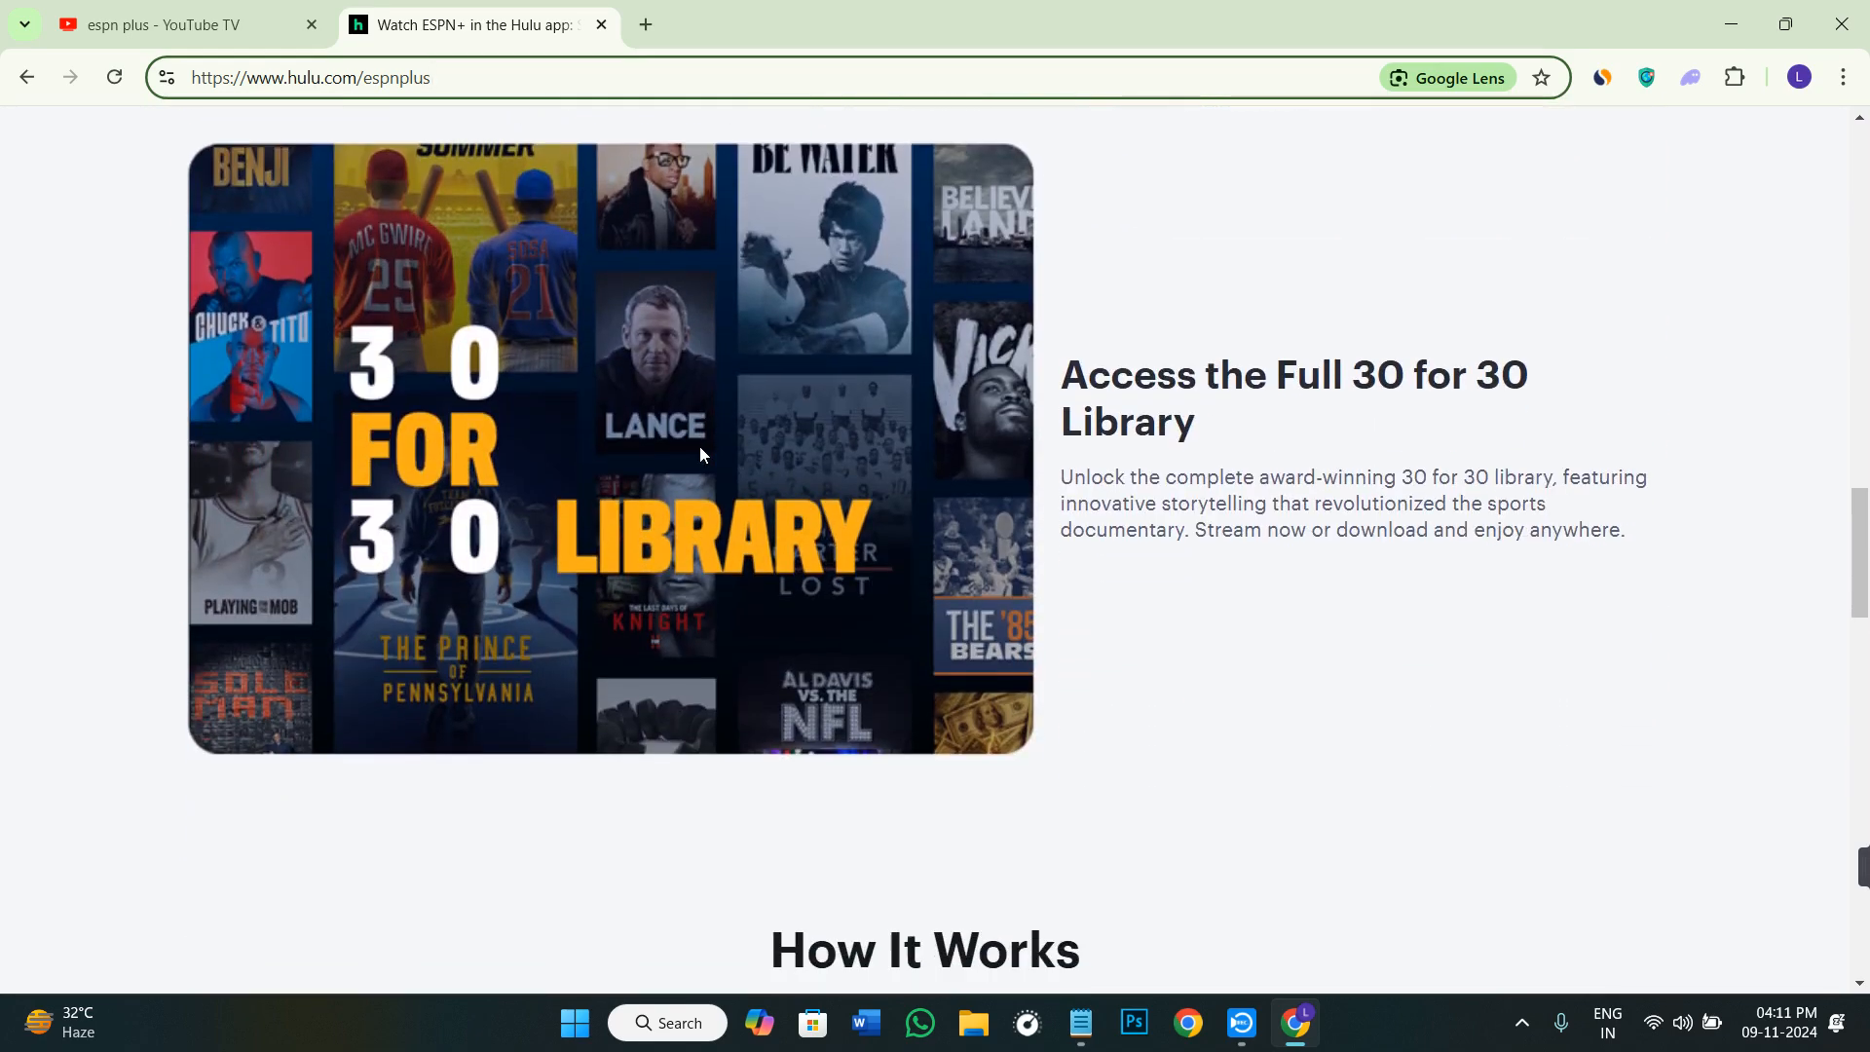
scroll("down", 3)
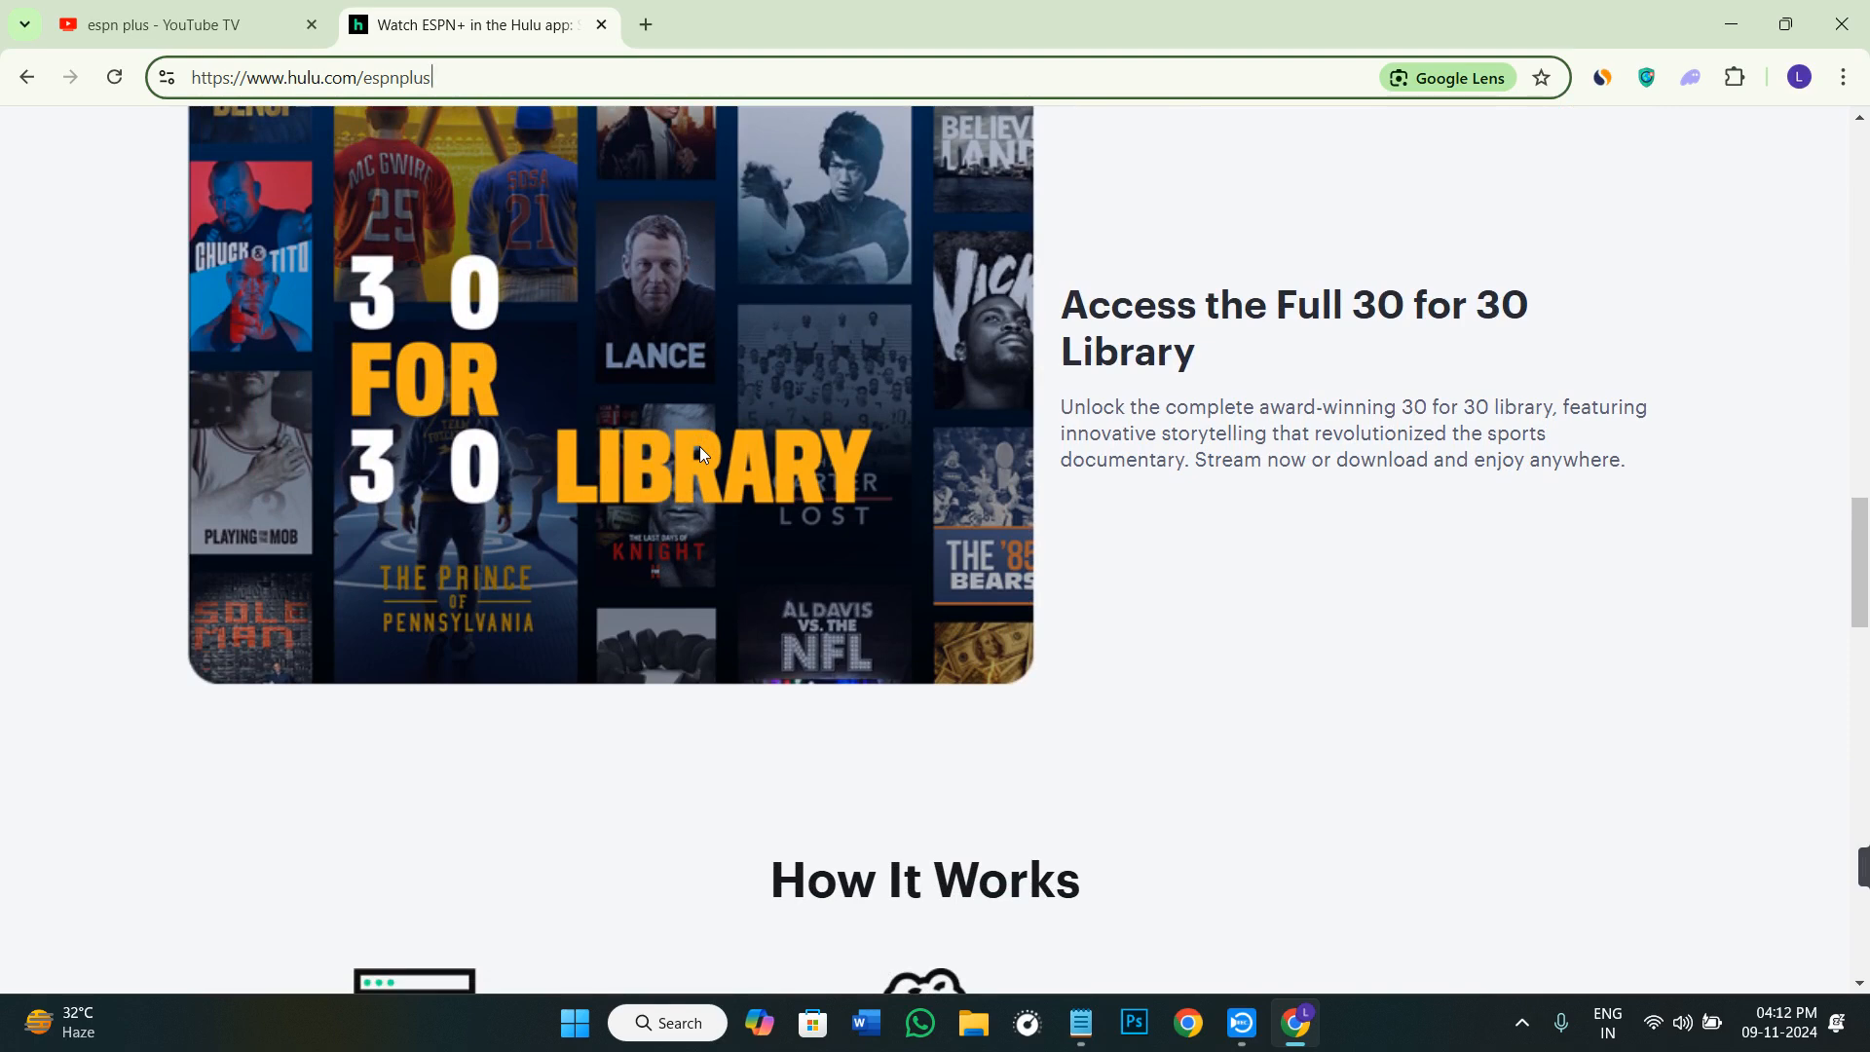
scroll("down", 3)
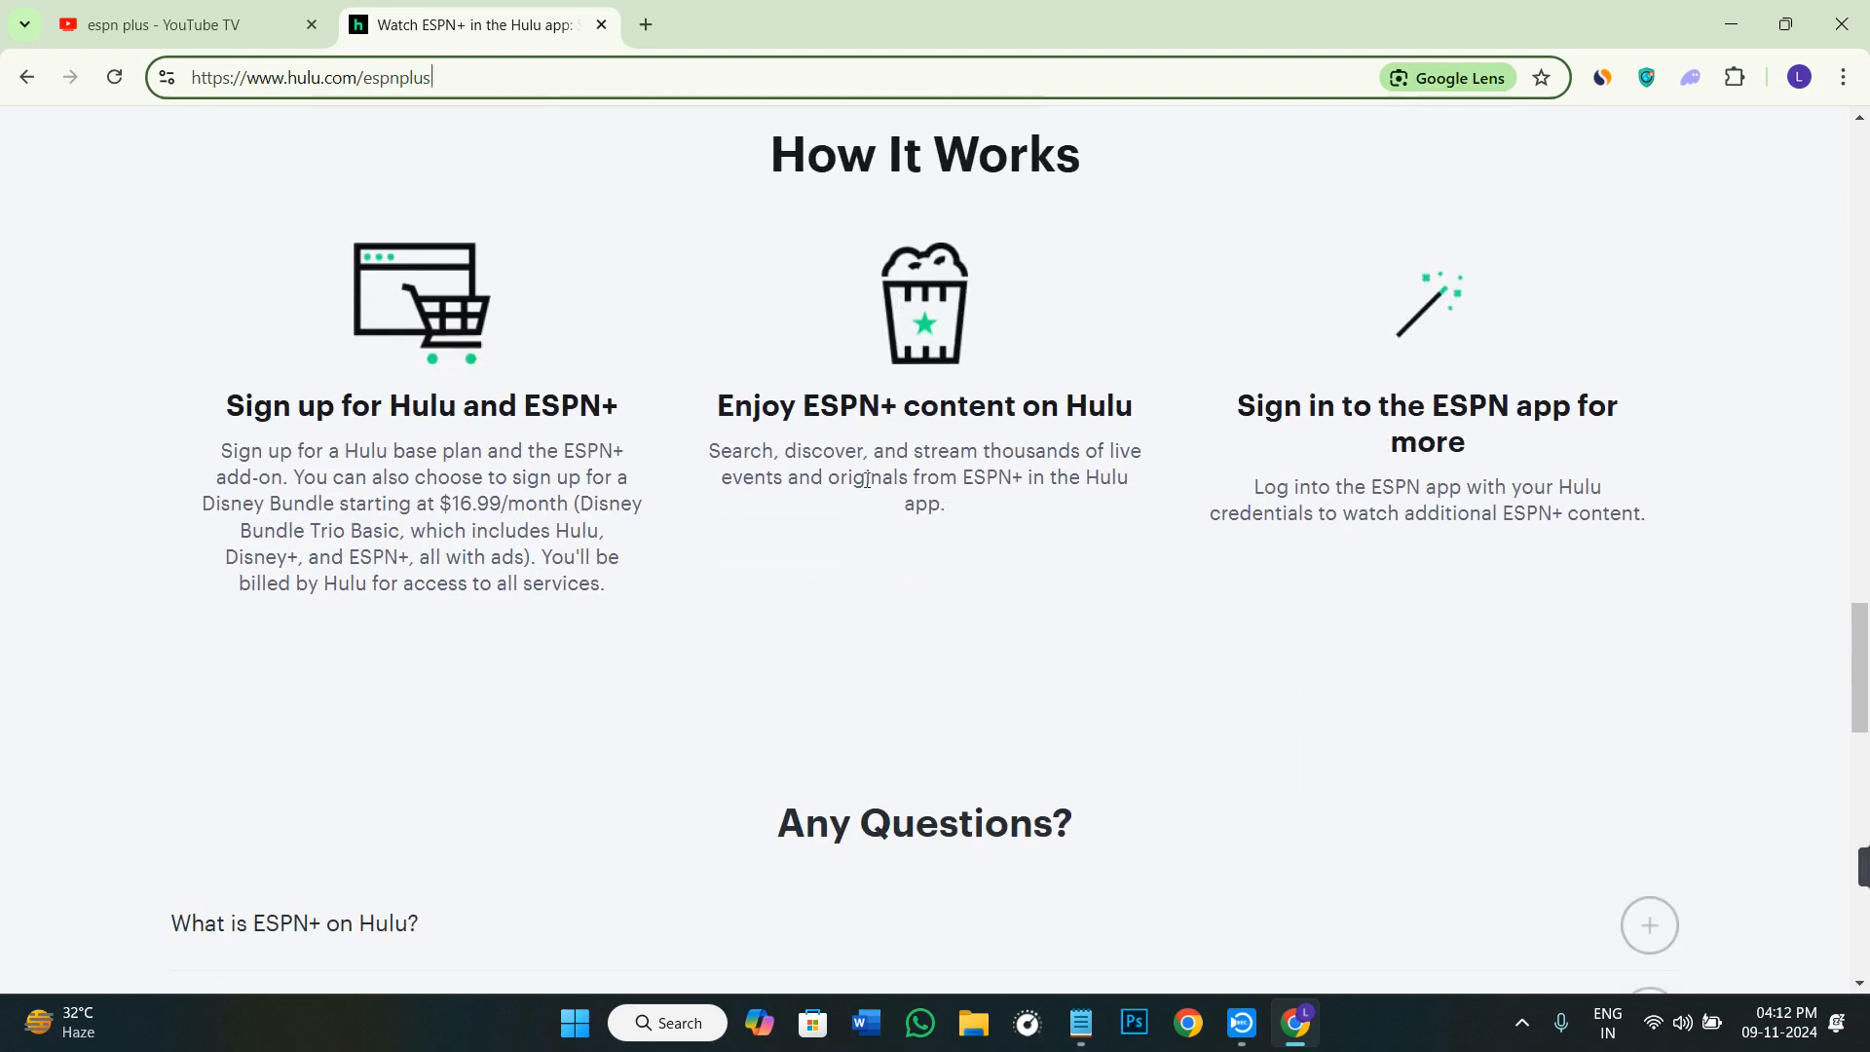
scroll("down", 3)
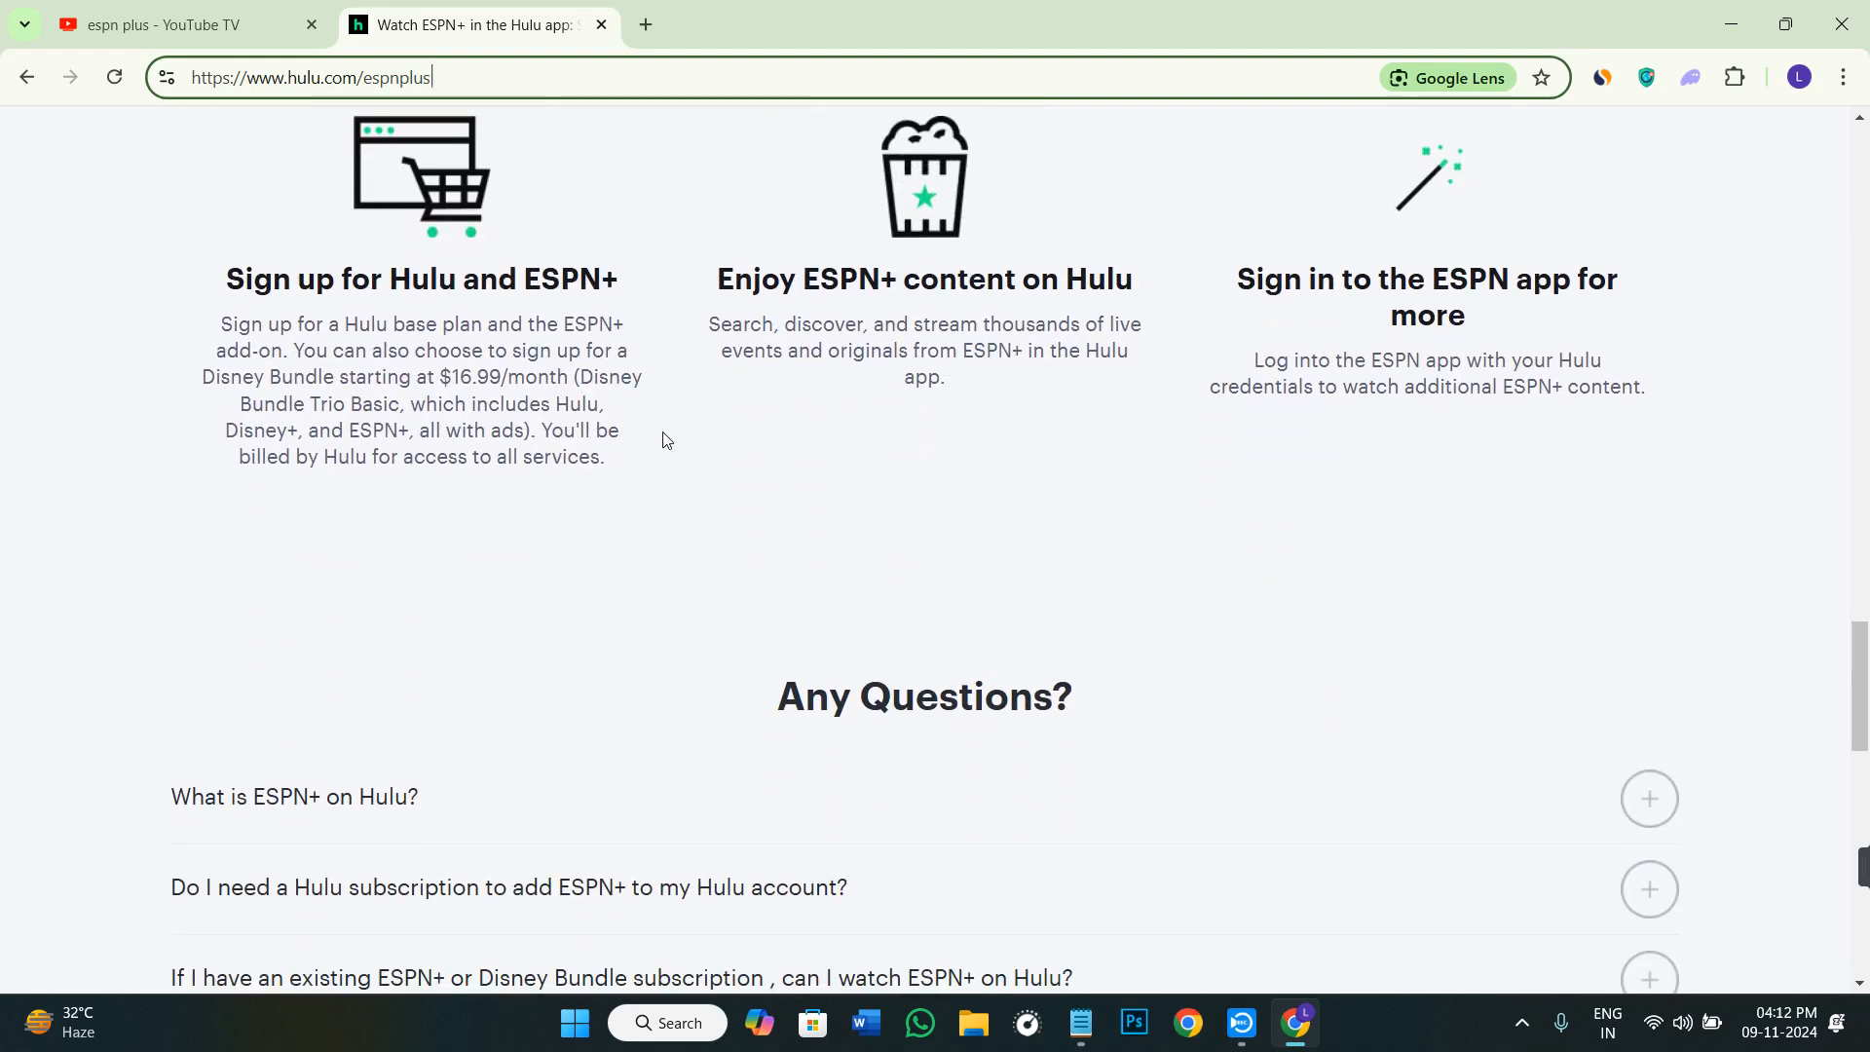
scroll("down", 3)
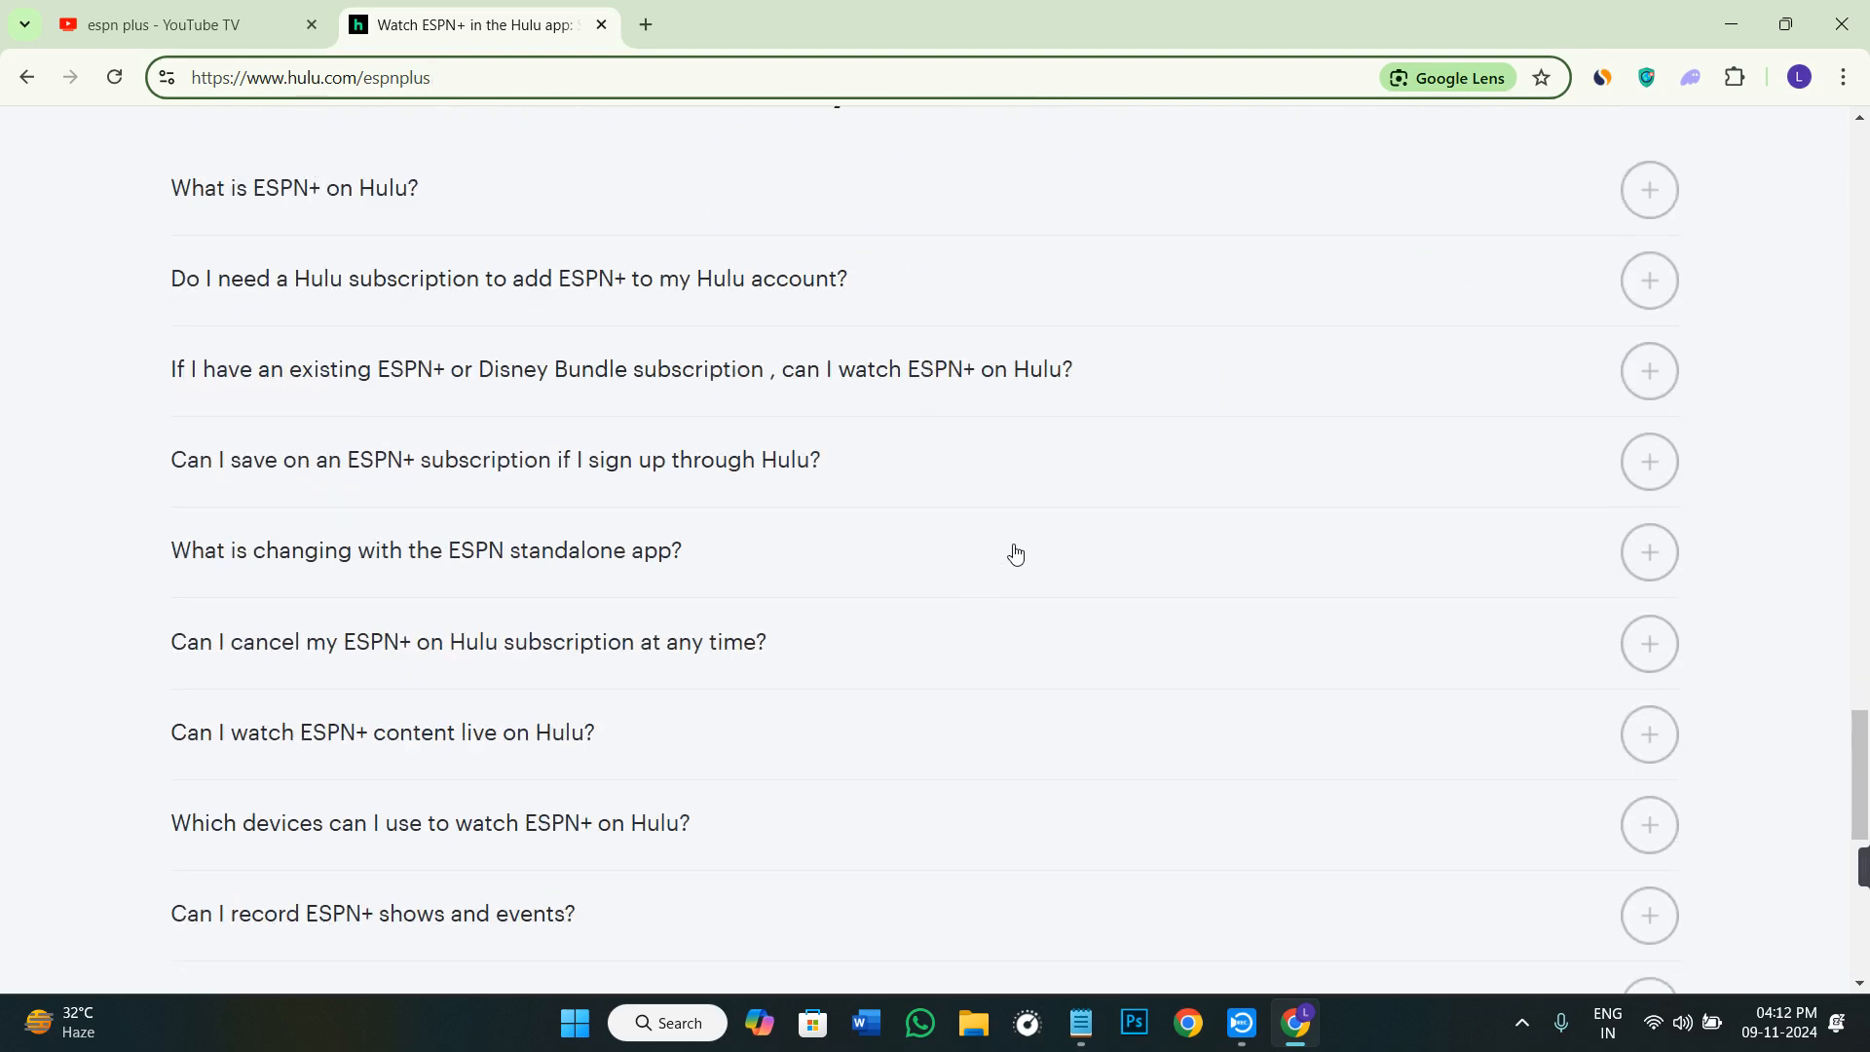